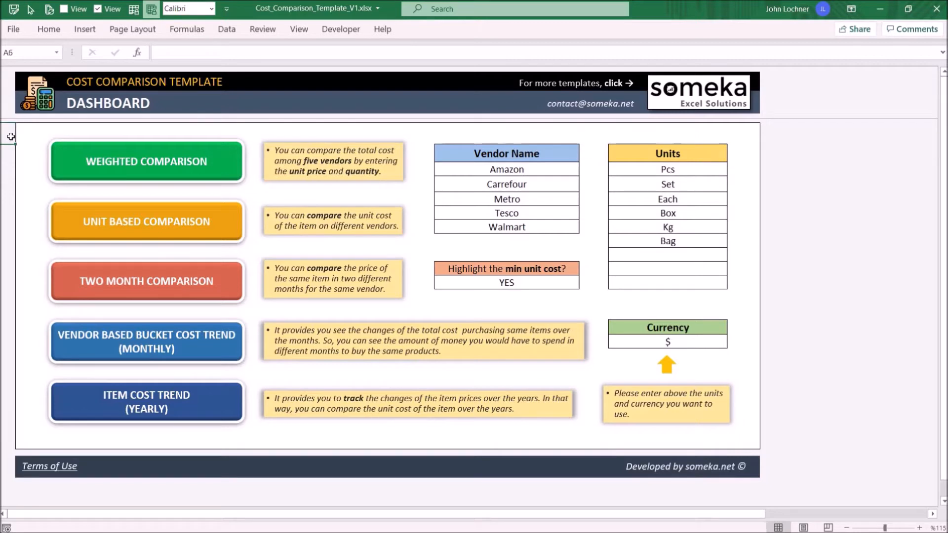
mouse_move(225, 528)
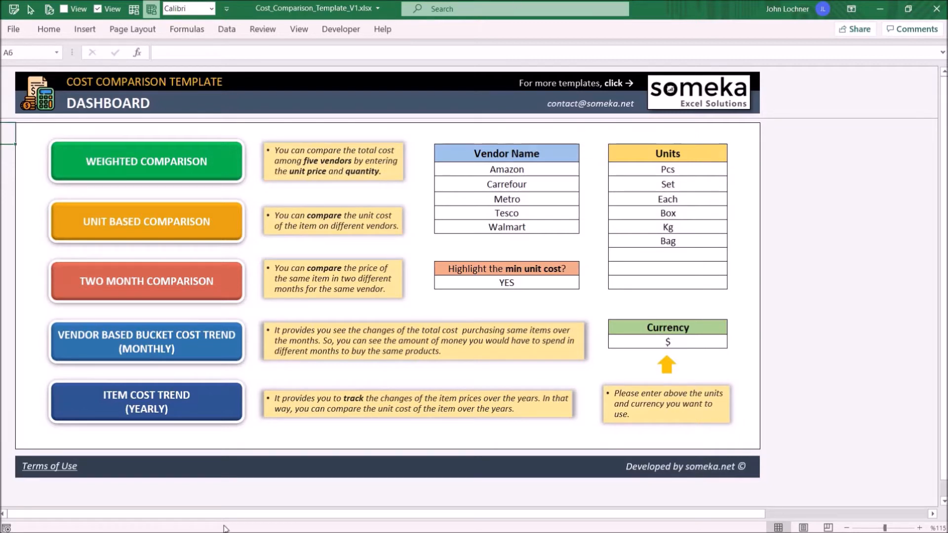
mouse_move(290, 454)
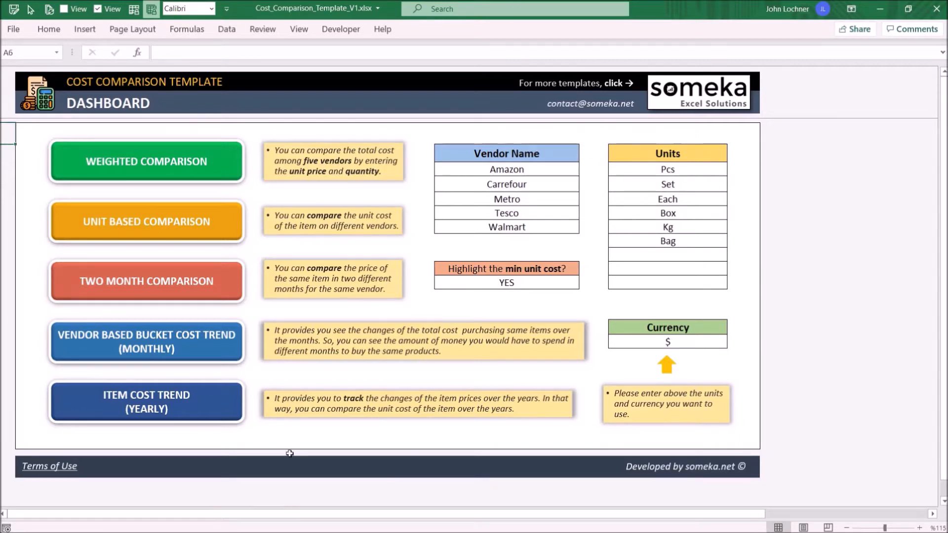
Open the yearly Item Cost Trend sheet with its Year 1–5 price table from the Dashboard
left_click(145, 161)
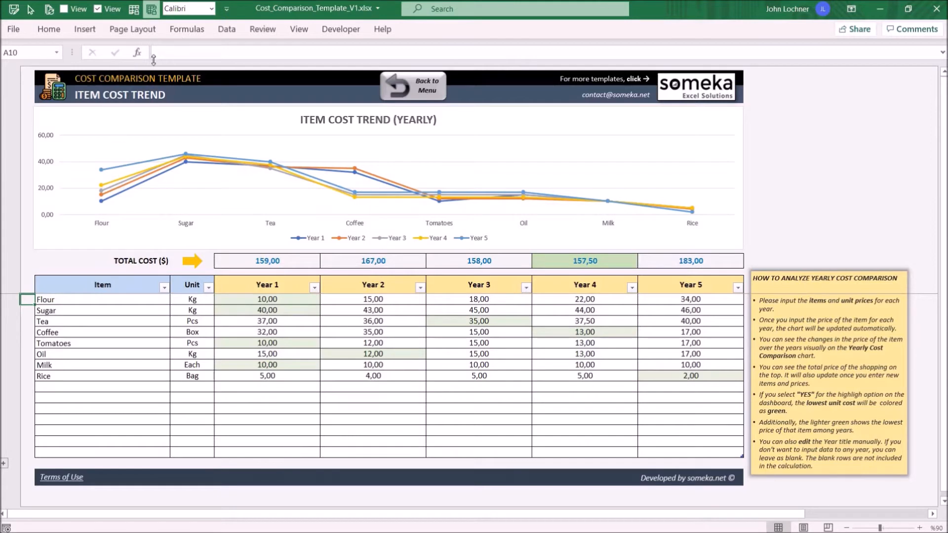
Return to the Dashboard and review the Units, $ Currency and min-cost Highlight settings
left_click(412, 86)
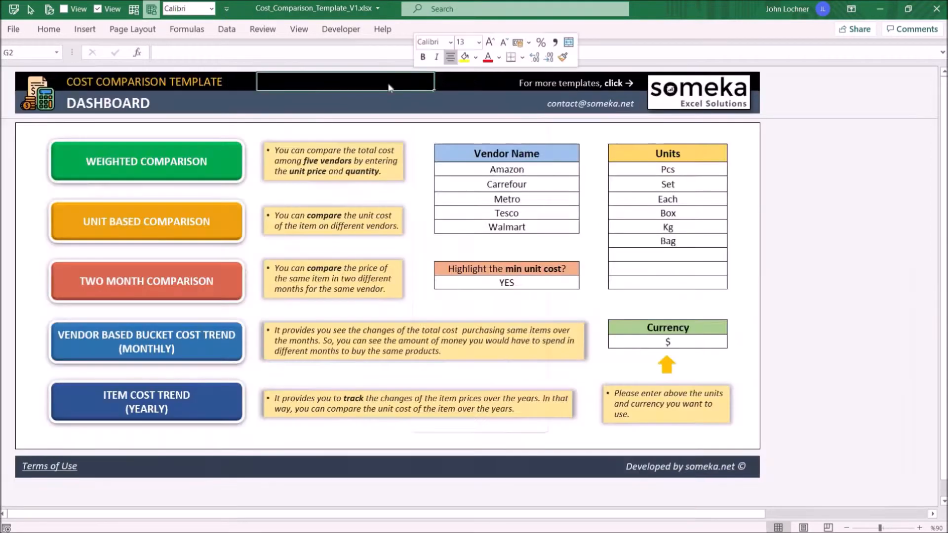
left_click(505, 153)
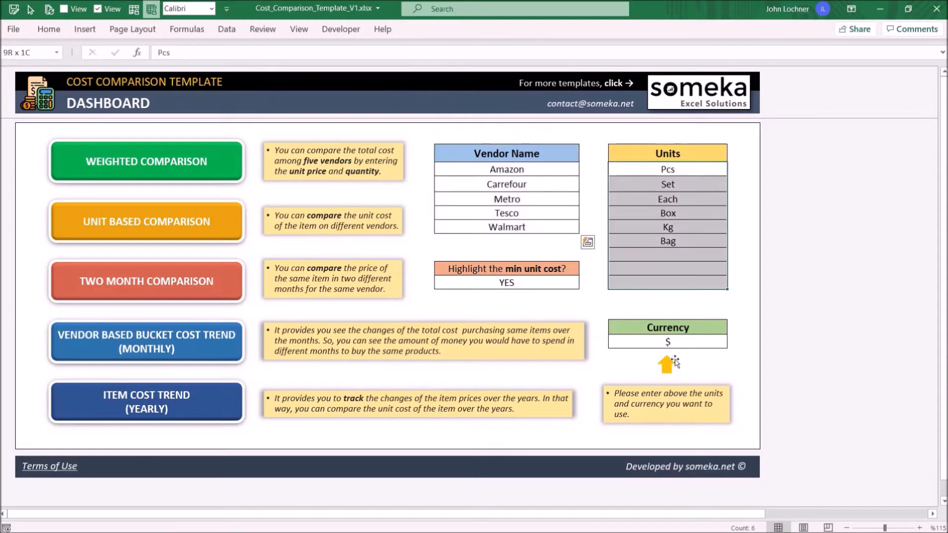
left_click(667, 342)
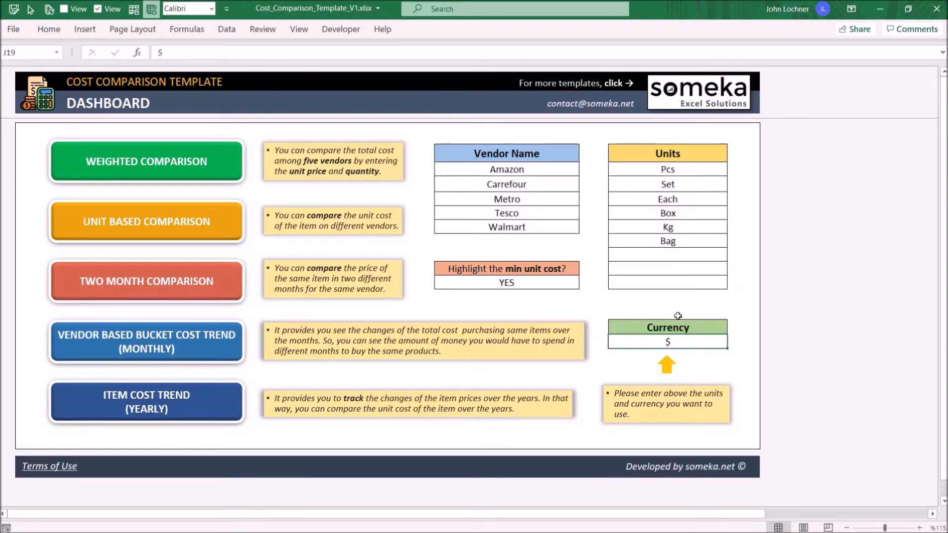
left_click(506, 282)
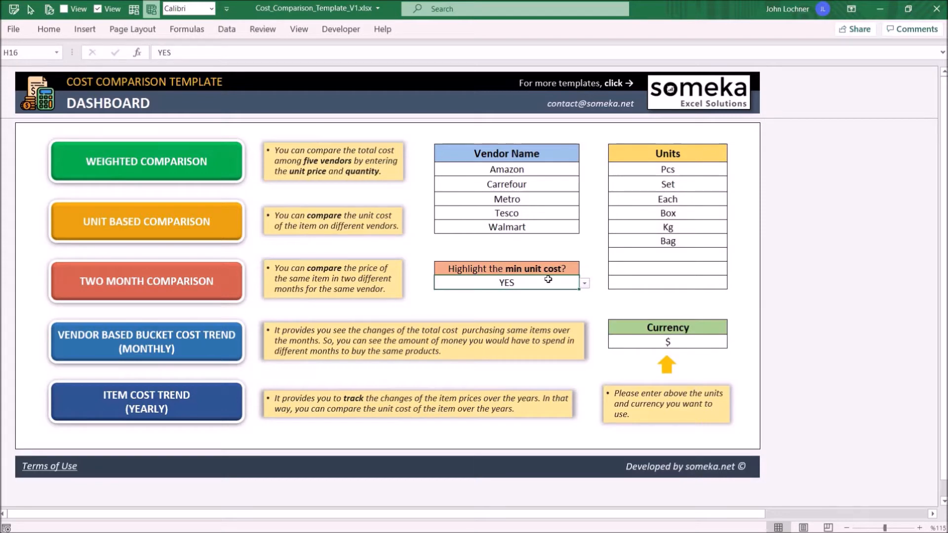
mouse_move(586, 293)
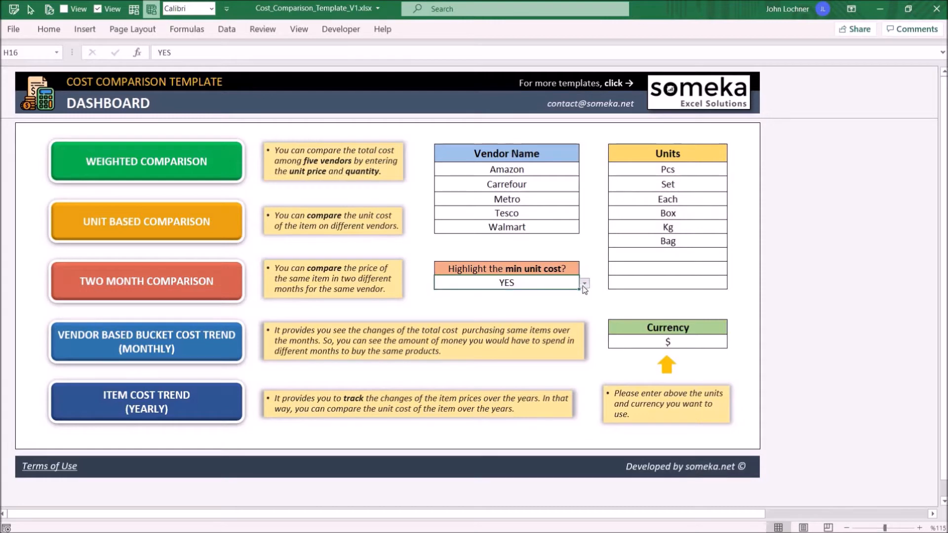
mouse_move(142, 241)
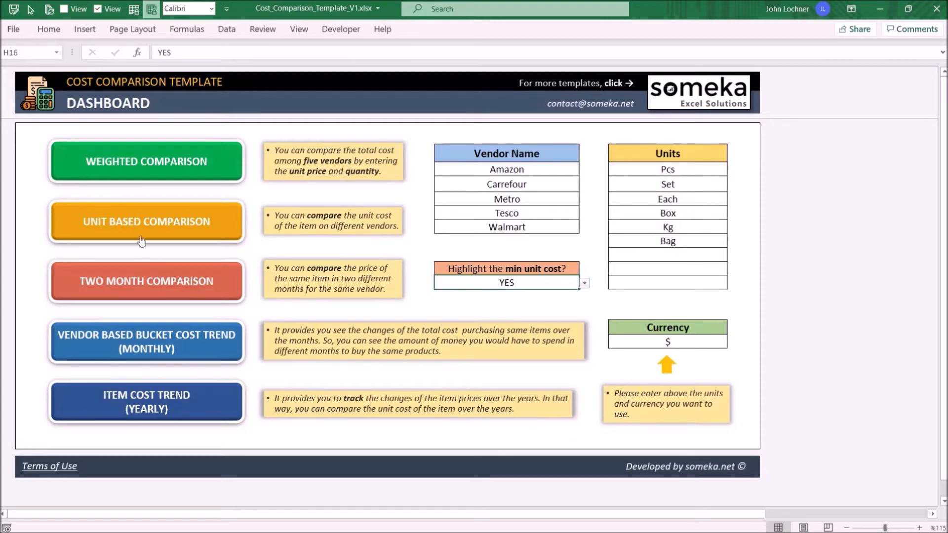
Visit the Unit Based Comparison sheet, come back, and recheck the Highlight option
left_click(146, 221)
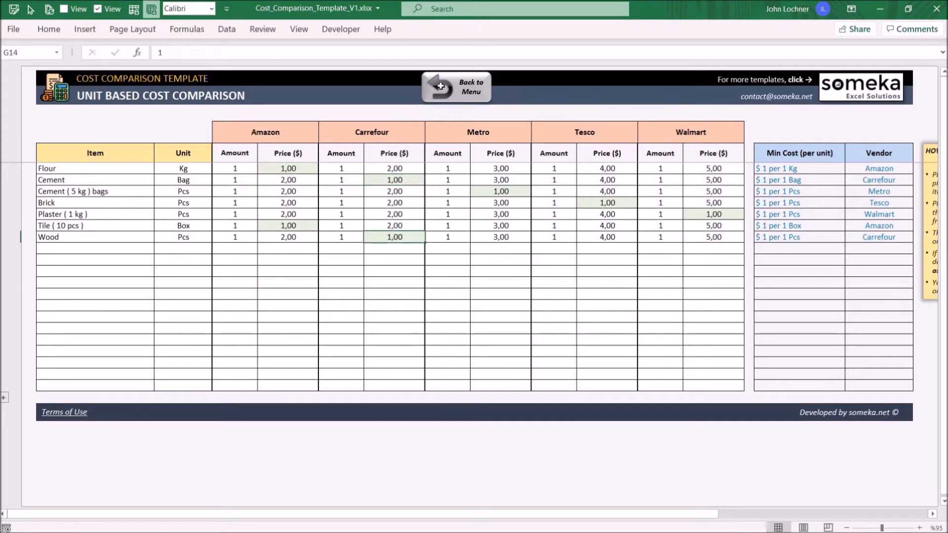
left_click(456, 86)
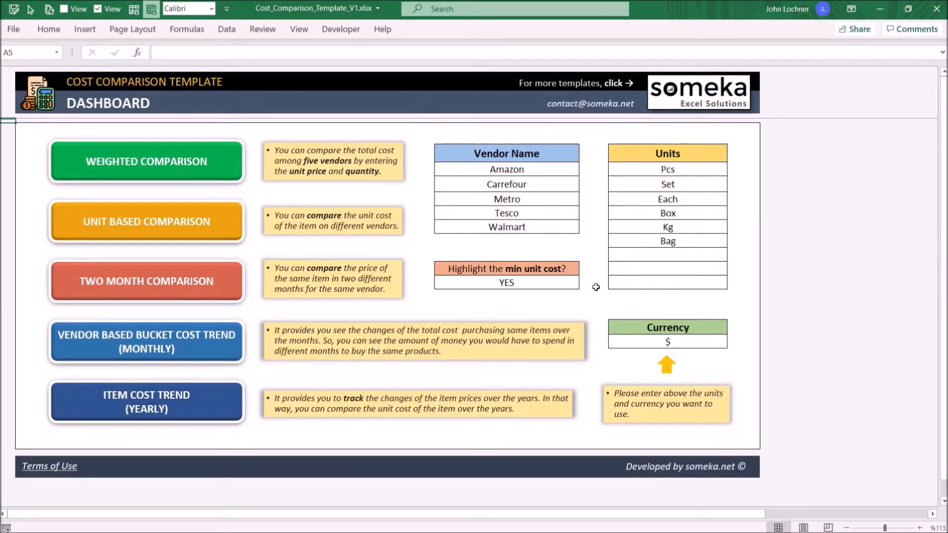
left_click(583, 283)
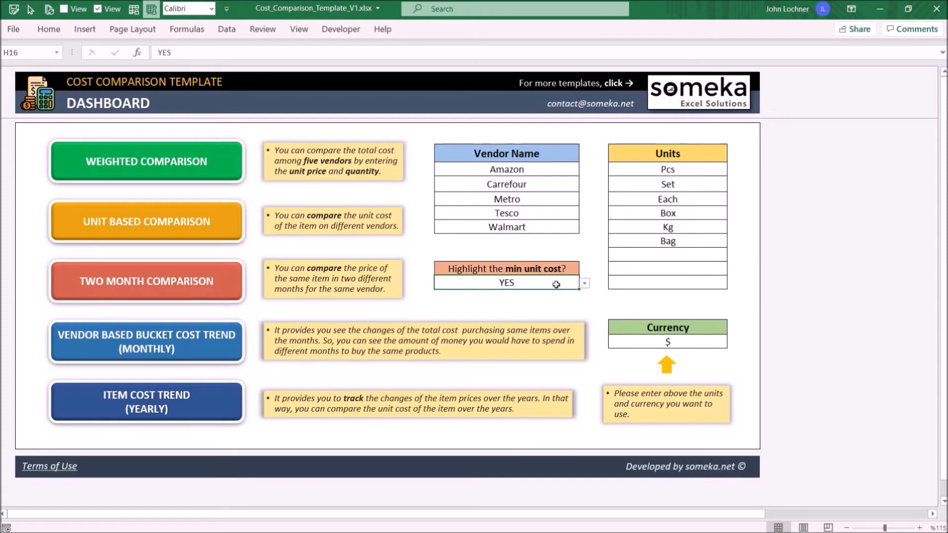
mouse_move(149, 165)
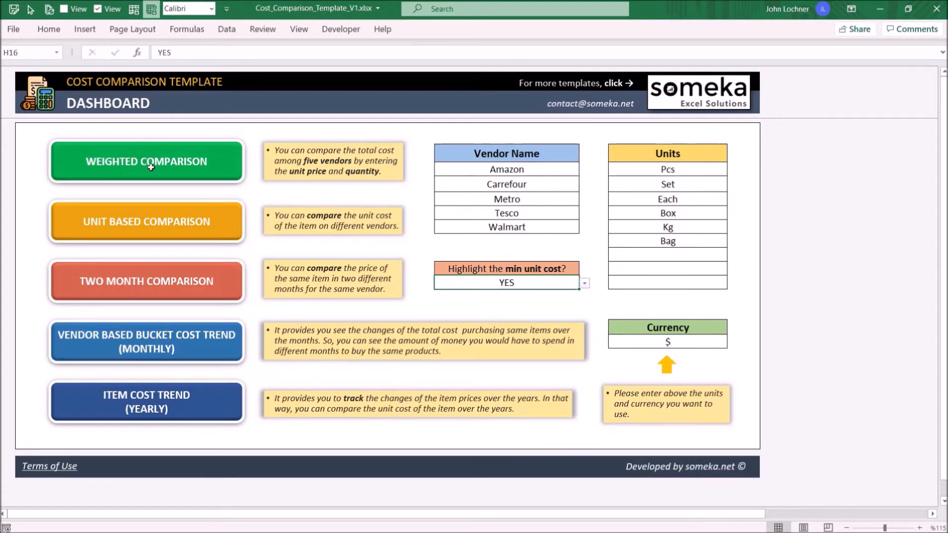
Open Weighted Comparison, check Wood and Tile values, and select the empty row below Wood
left_click(145, 161)
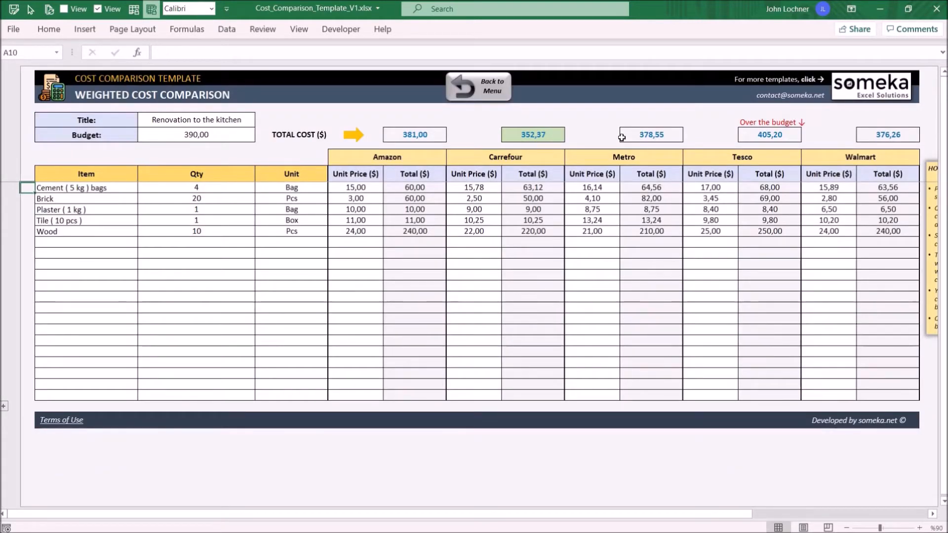
mouse_move(601, 260)
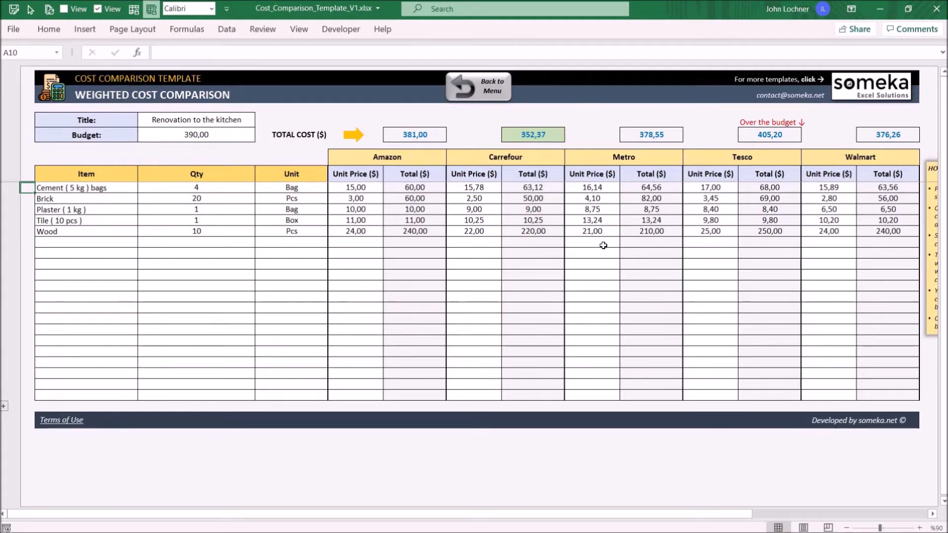
mouse_move(315, 227)
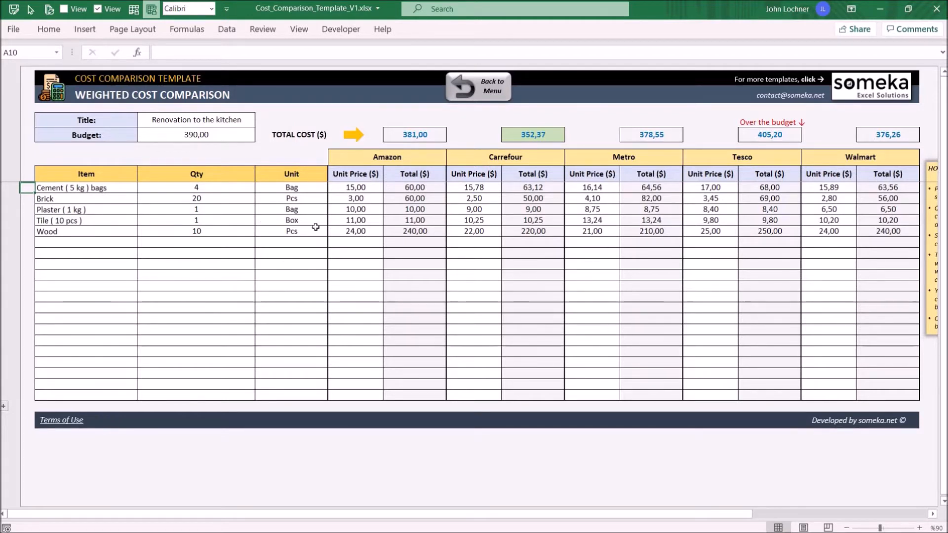
left_click(355, 231)
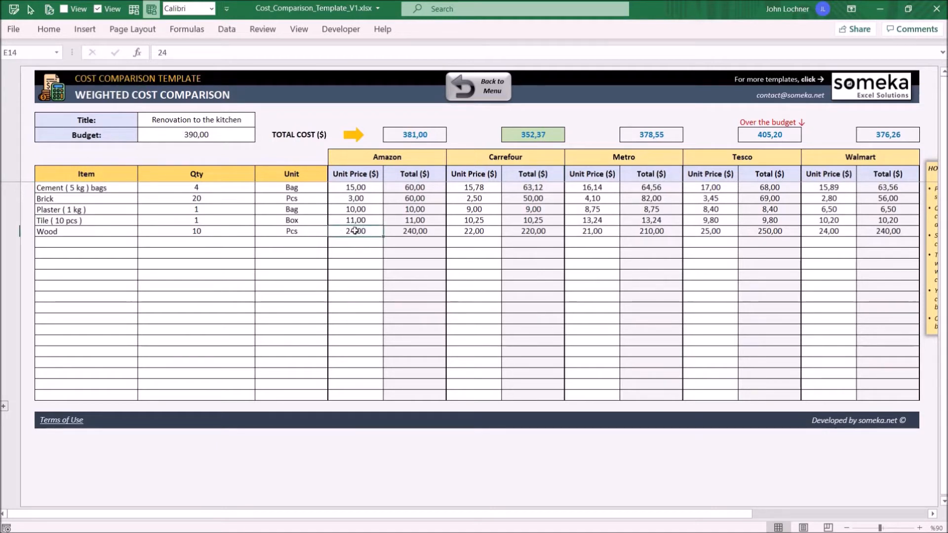
left_click(196, 220)
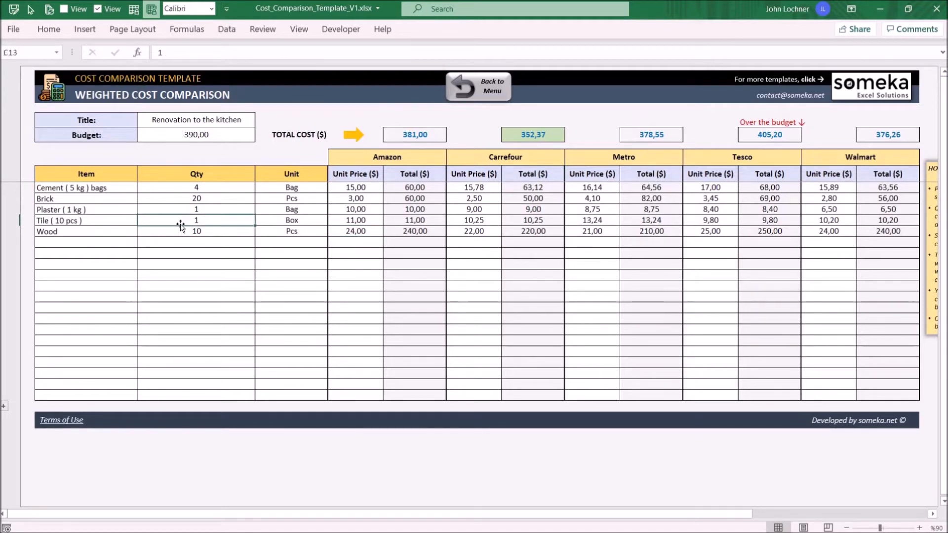
left_click(86, 247)
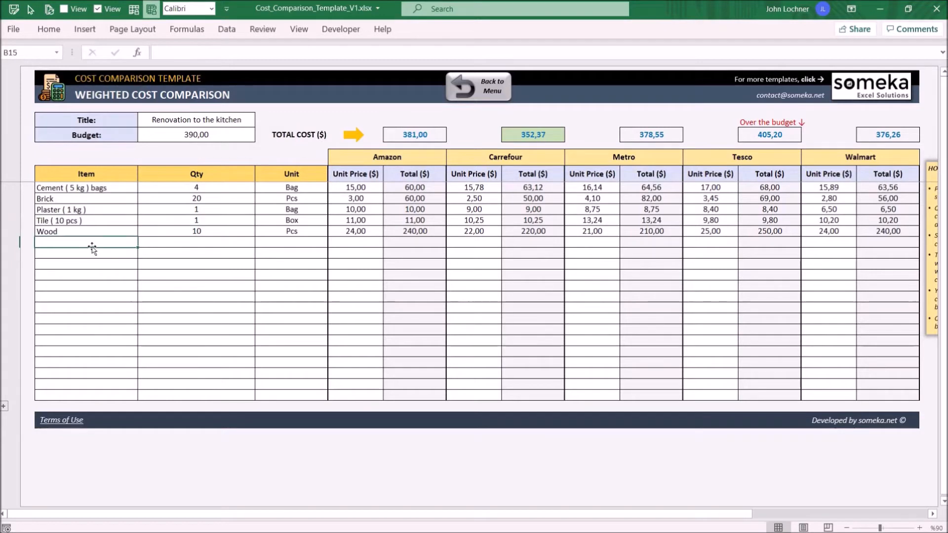
left_click(332, 242)
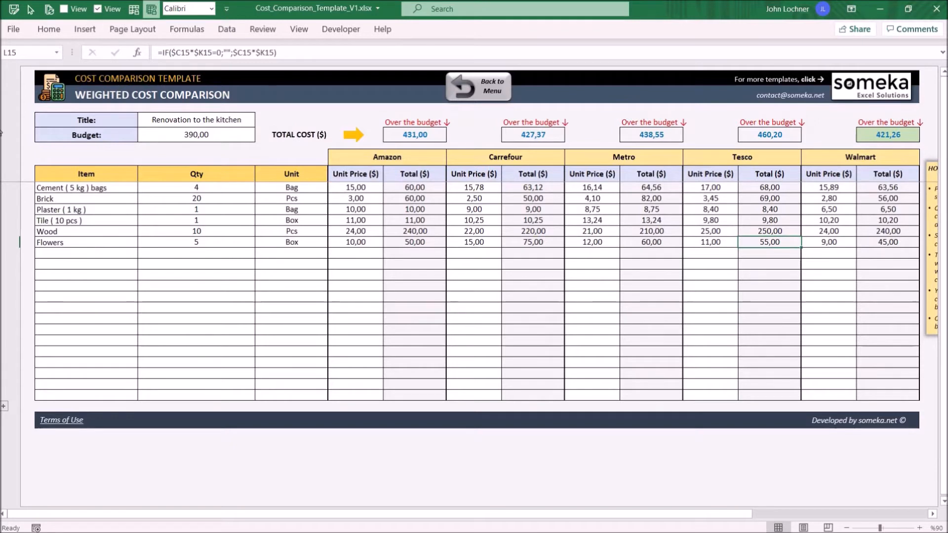
mouse_move(29, 157)
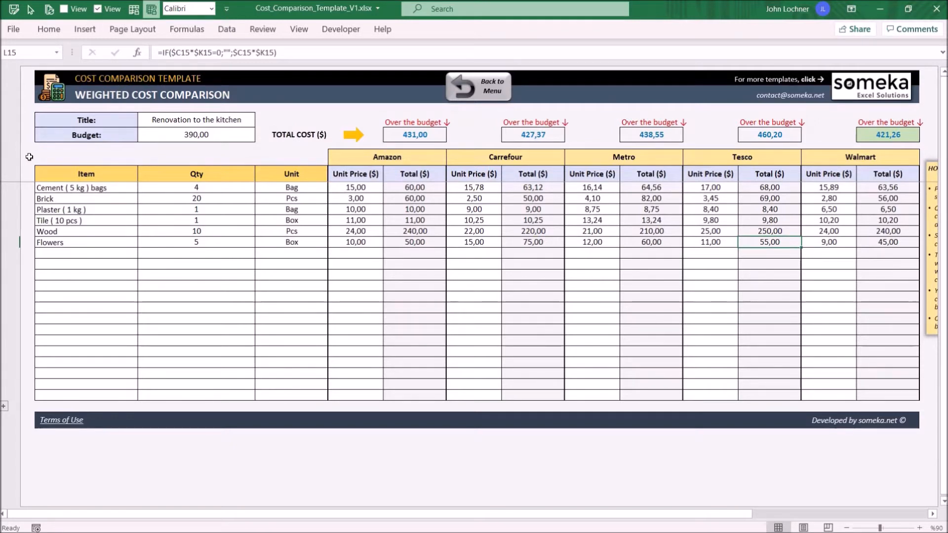
Select the first vendor heading and raise the budget amount to 430
left_click(387, 156)
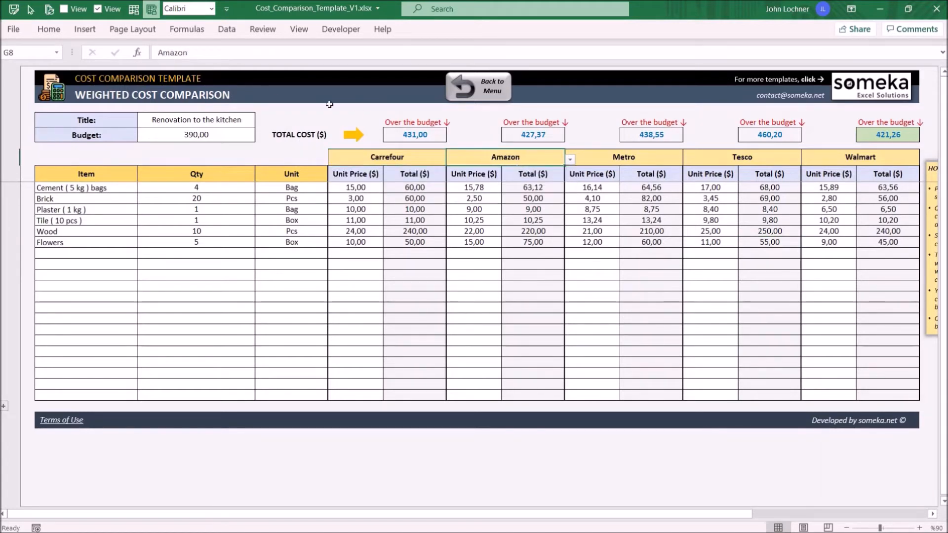
left_click(194, 119)
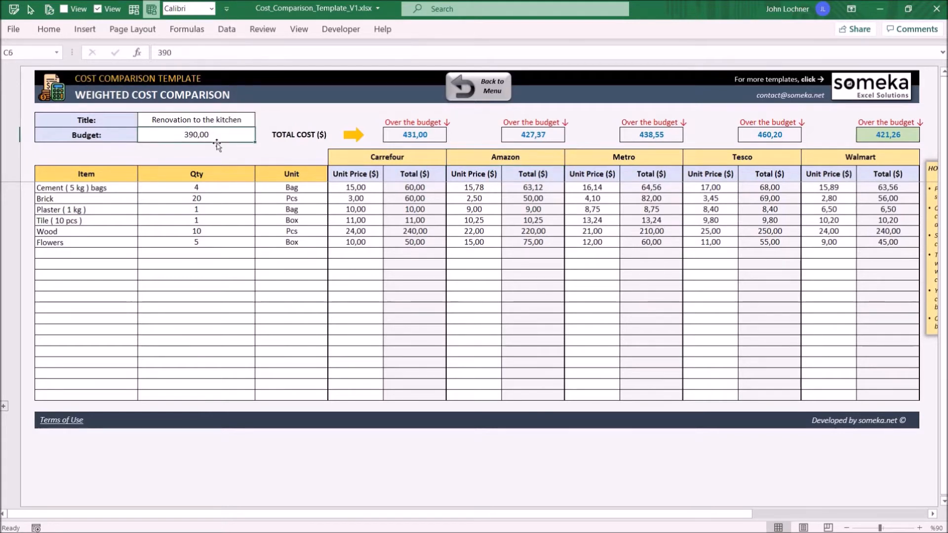
mouse_move(203, 157)
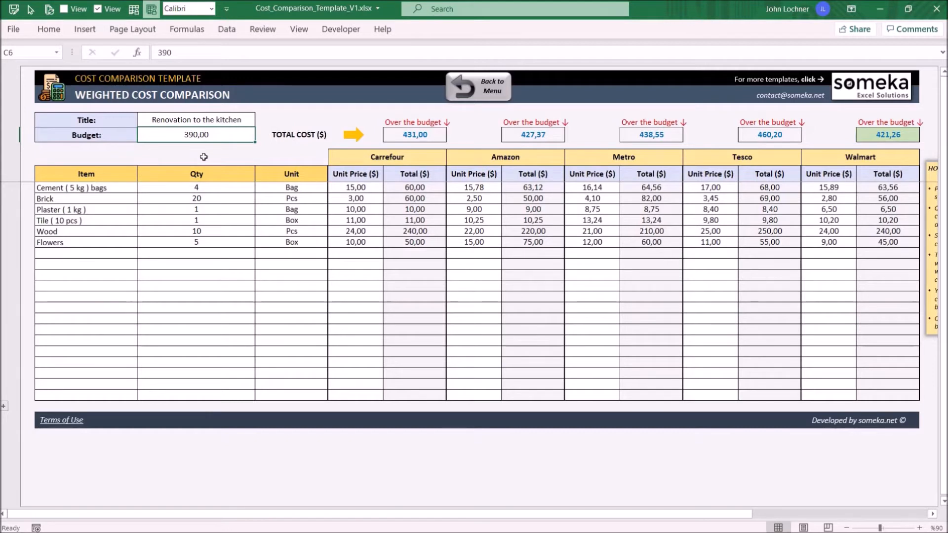
type("430")
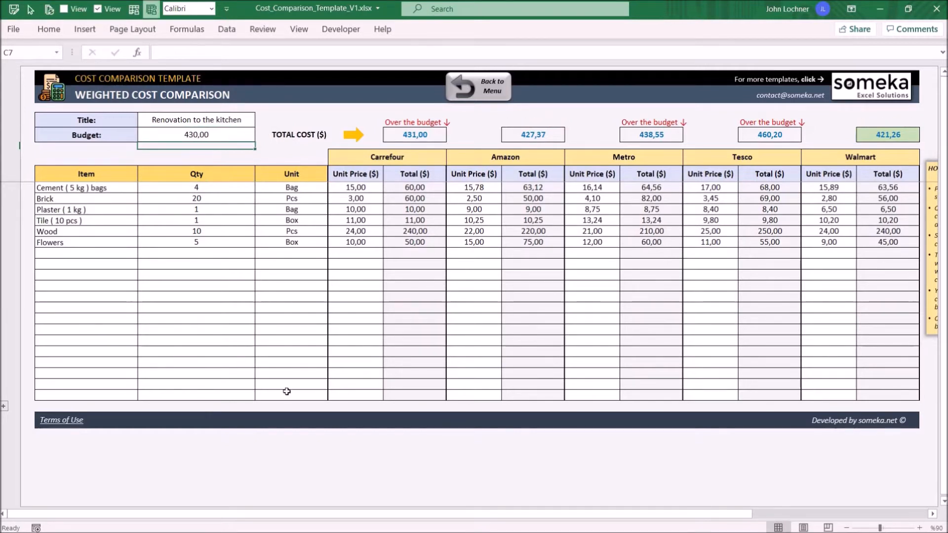
mouse_move(640, 315)
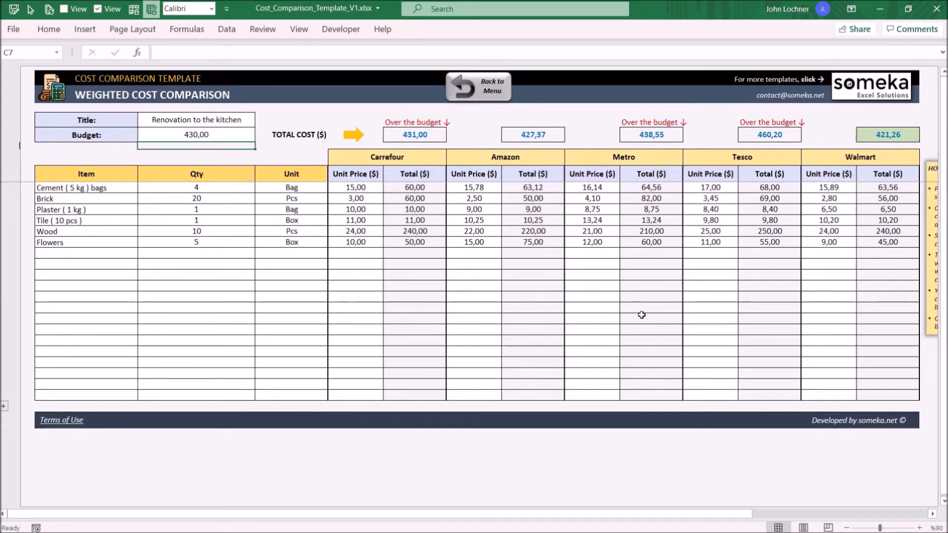
mouse_move(660, 310)
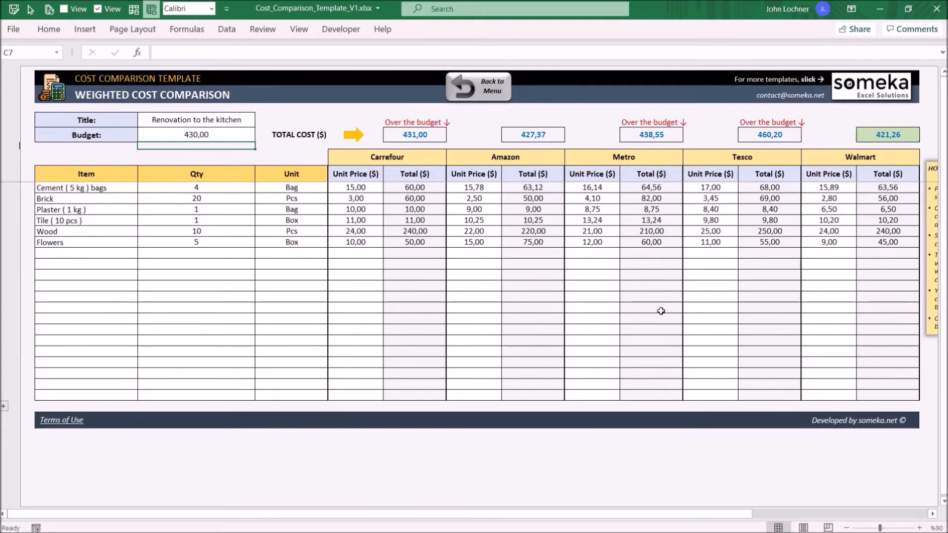
mouse_move(583, 250)
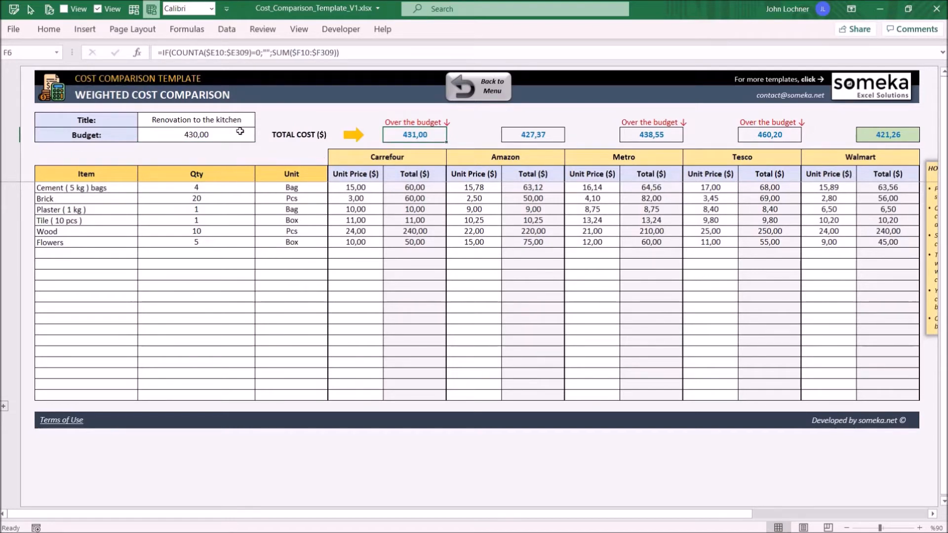
left_click(196, 134)
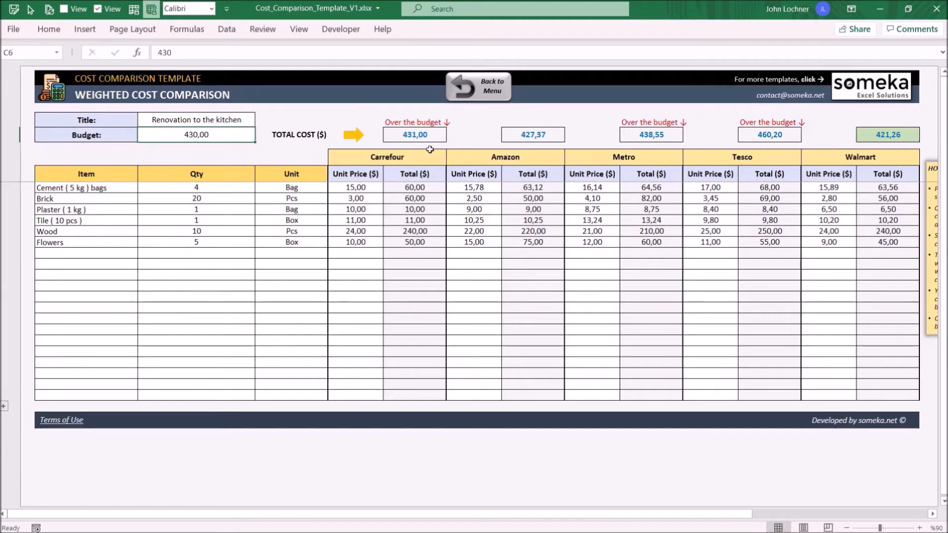
mouse_move(440, 120)
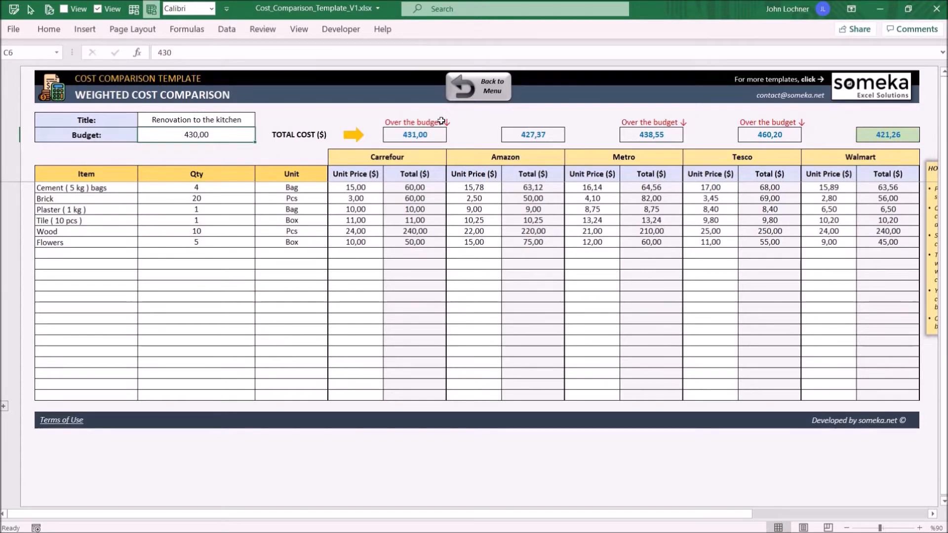
mouse_move(461, 120)
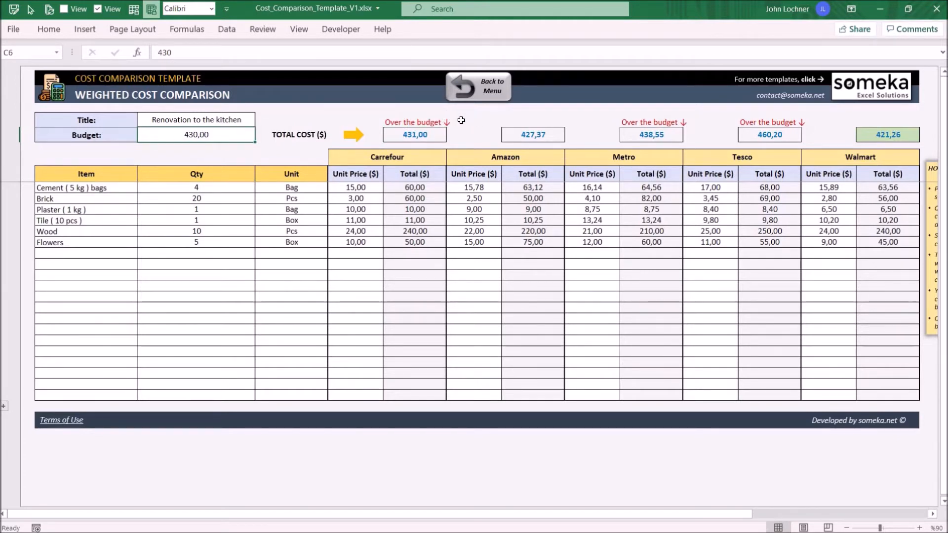
mouse_move(857, 125)
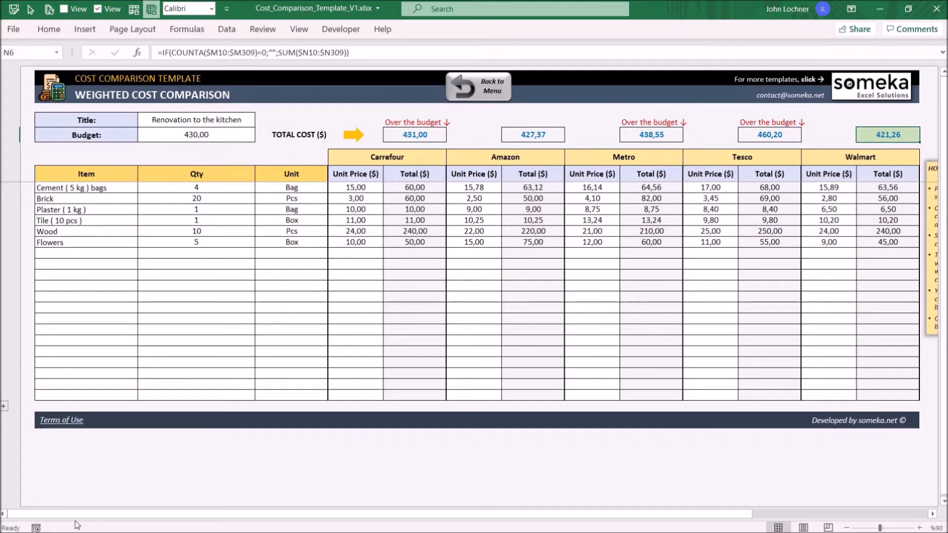
mouse_move(11, 425)
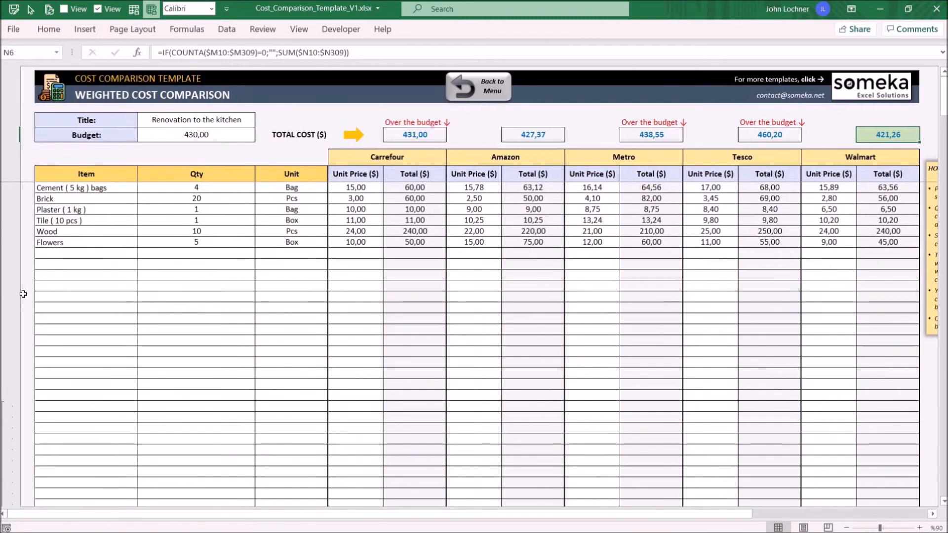
mouse_move(138, 279)
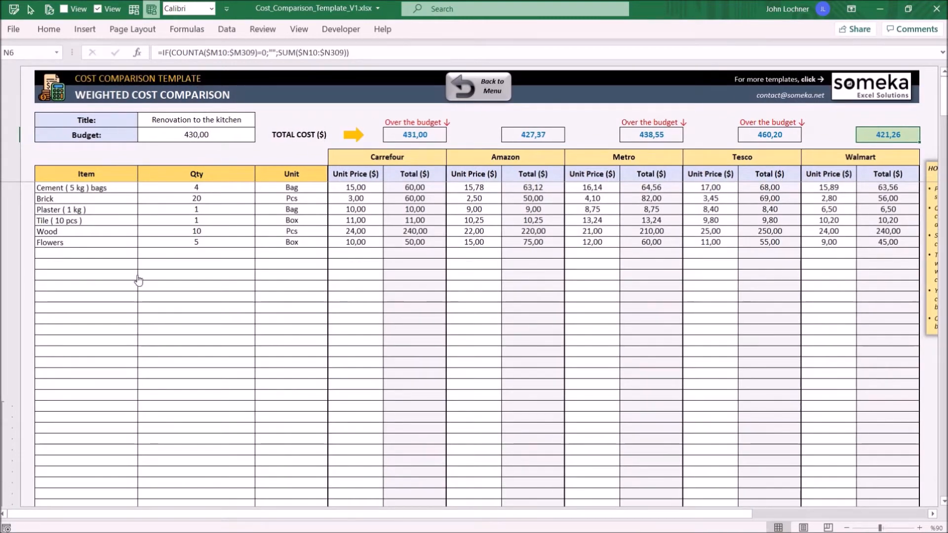
Return to the main dashboard and open the Unit Based Cost Comparison sheet
left_click(476, 86)
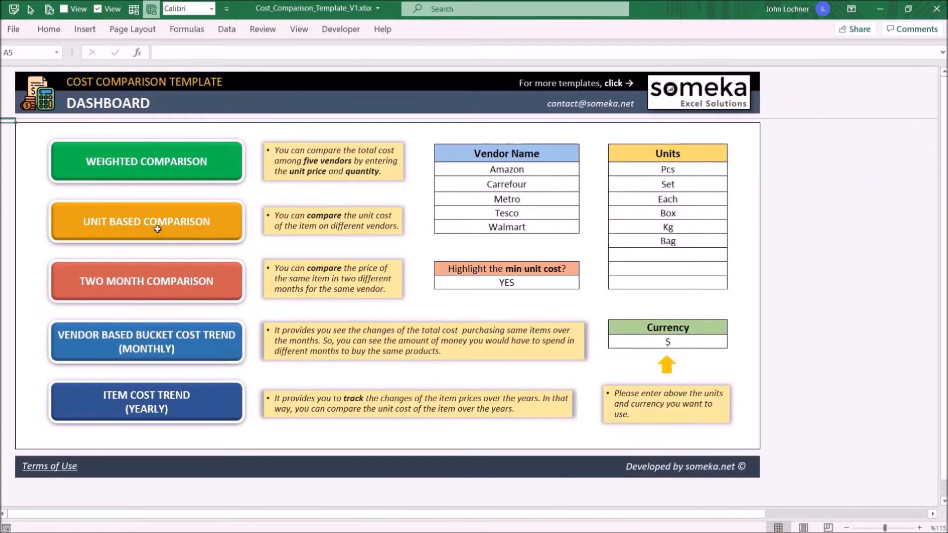
left_click(146, 221)
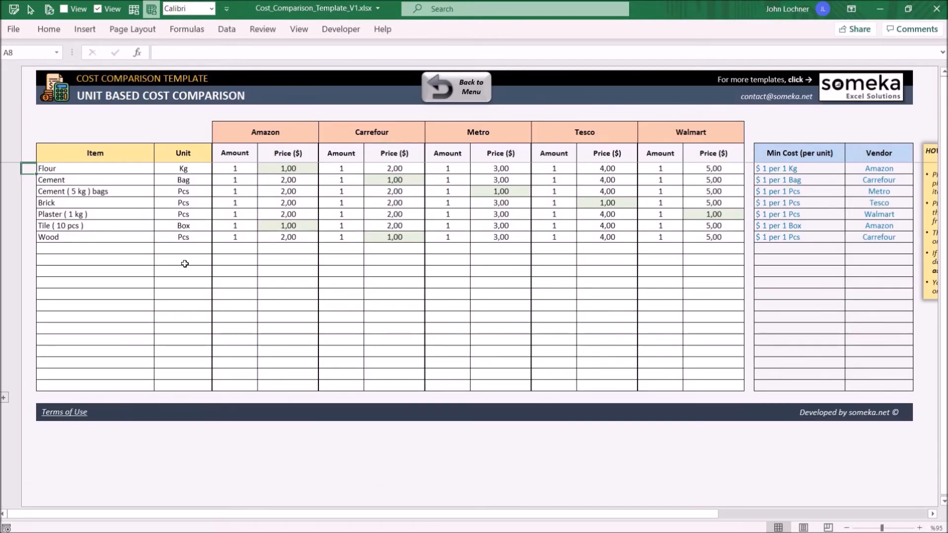
mouse_move(275, 291)
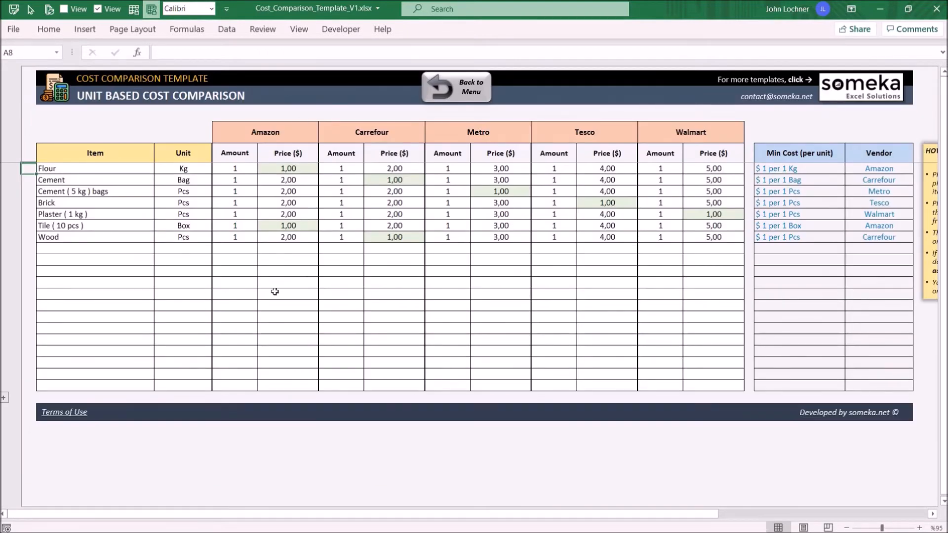
mouse_move(749, 260)
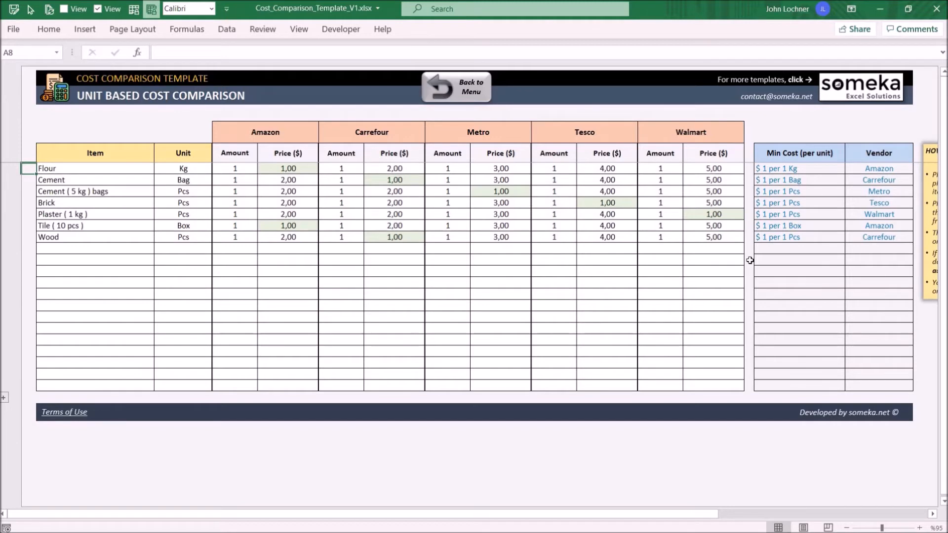
mouse_move(741, 258)
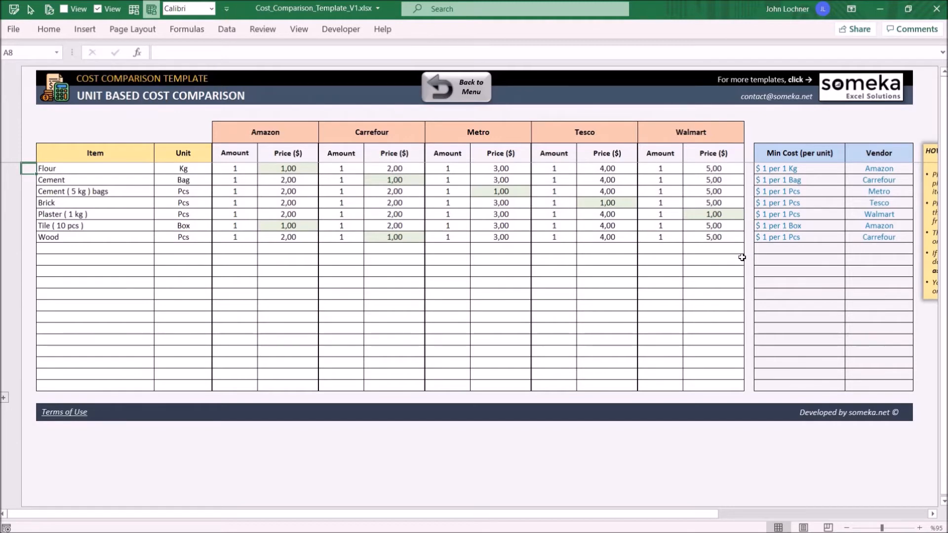
mouse_move(621, 134)
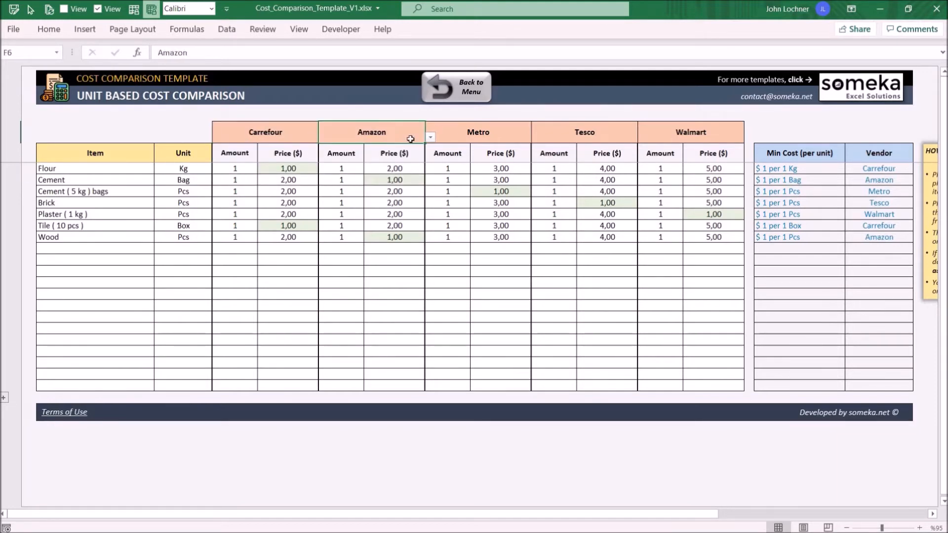
mouse_move(85, 256)
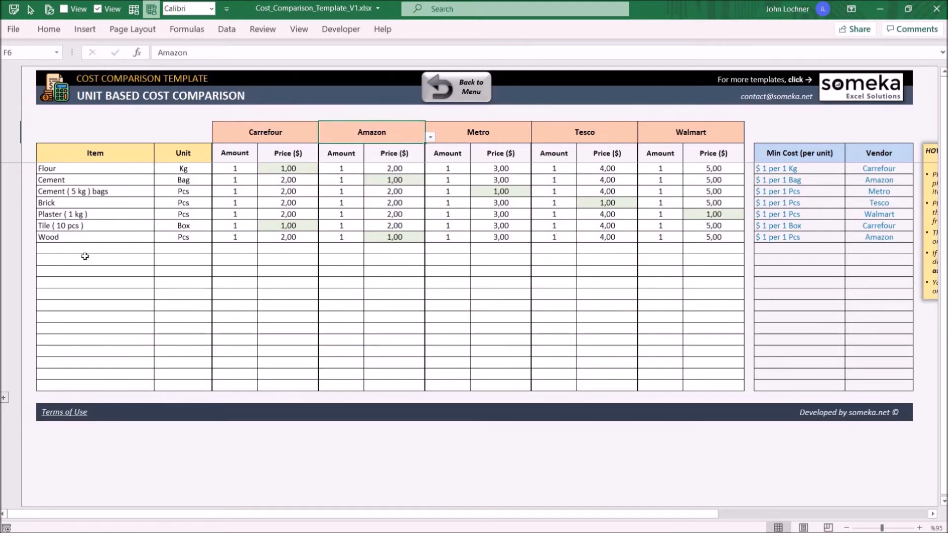
mouse_move(314, 263)
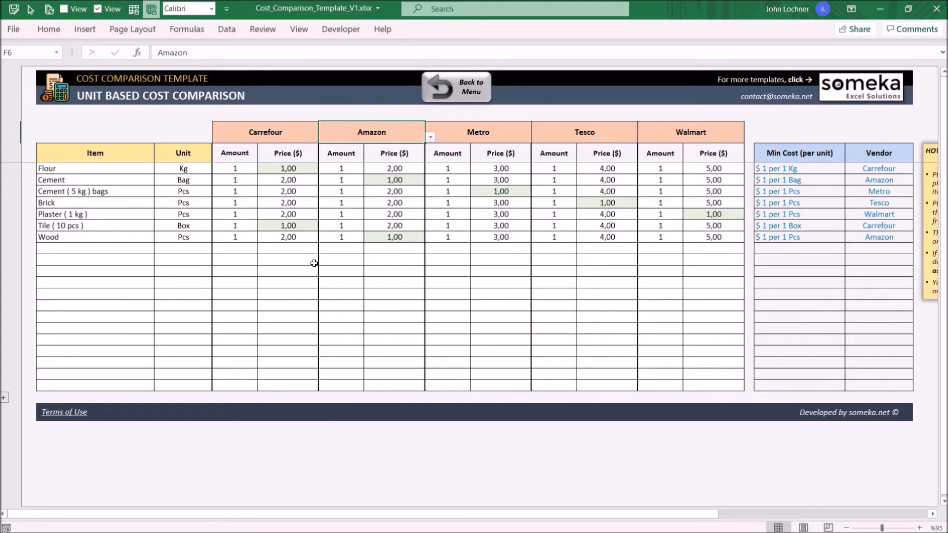
mouse_move(544, 387)
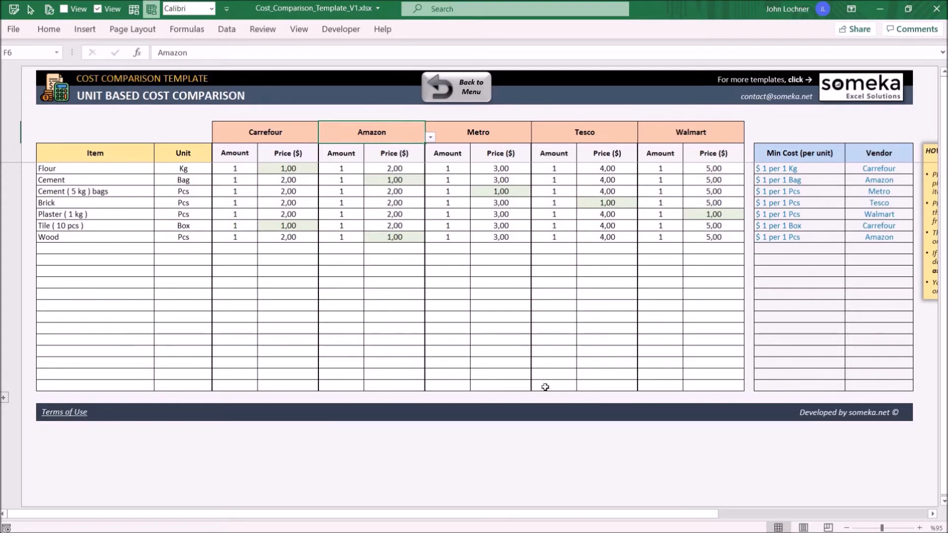
Enter the Flowers item and check its minimum cost and cheapest vendor
type("Flowers")
left_click(713, 248)
type("2,1")
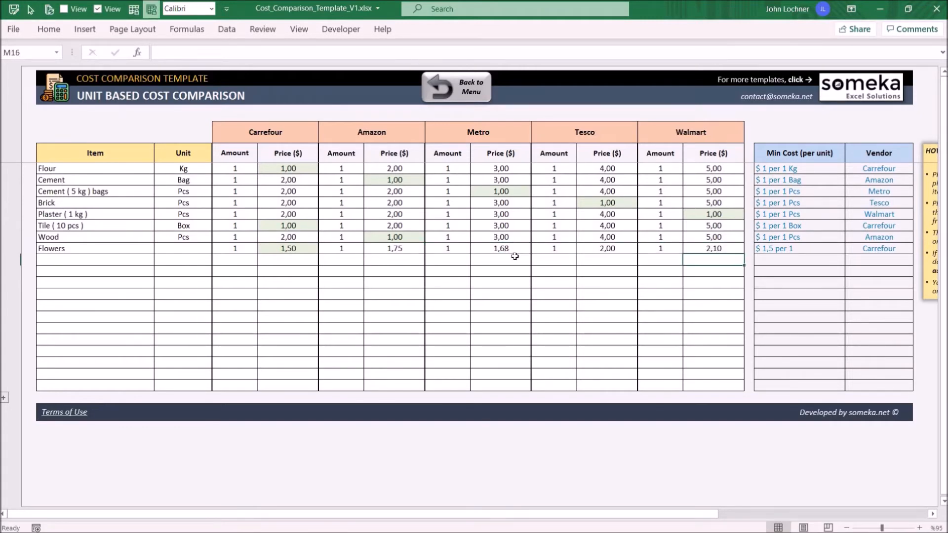
mouse_move(297, 245)
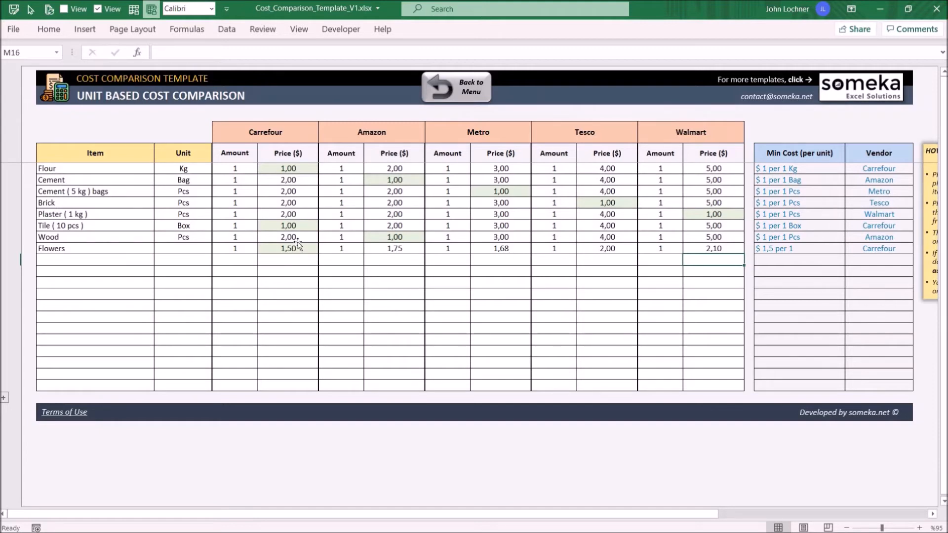
left_click(287, 248)
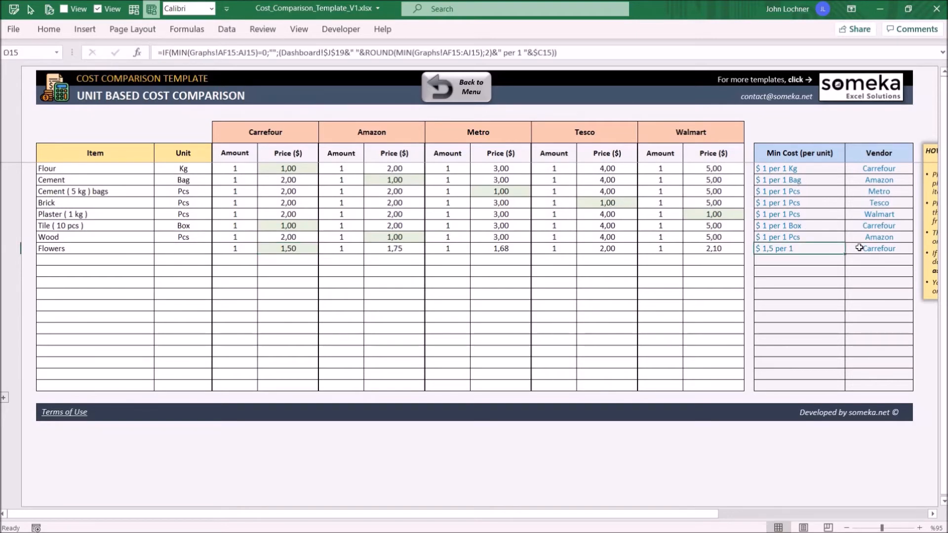
left_click(456, 85)
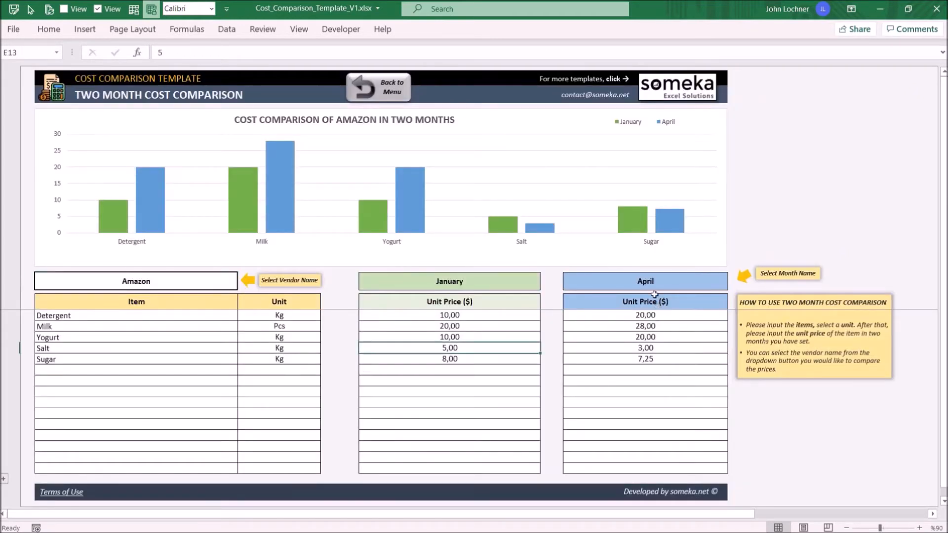
Check the January month cell and move to the empty row below Sugar
left_click(449, 281)
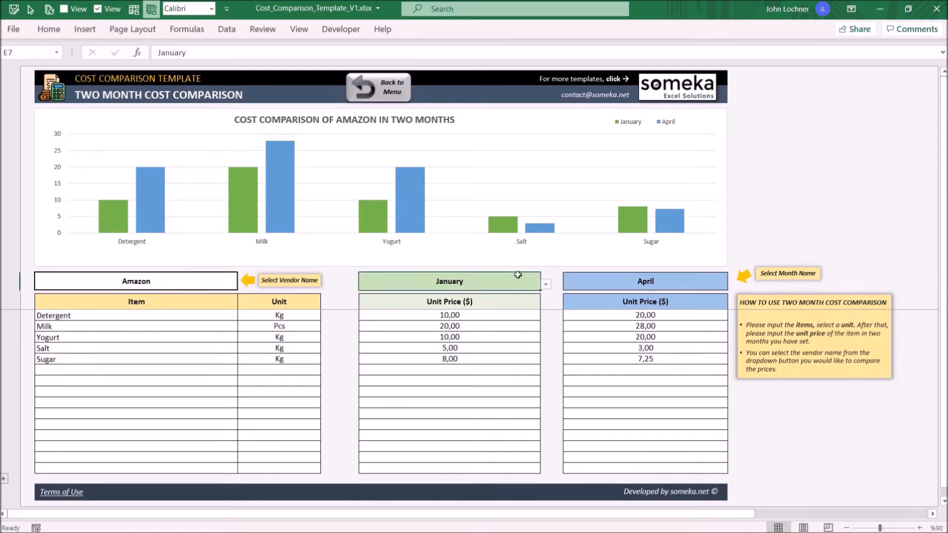
mouse_move(121, 365)
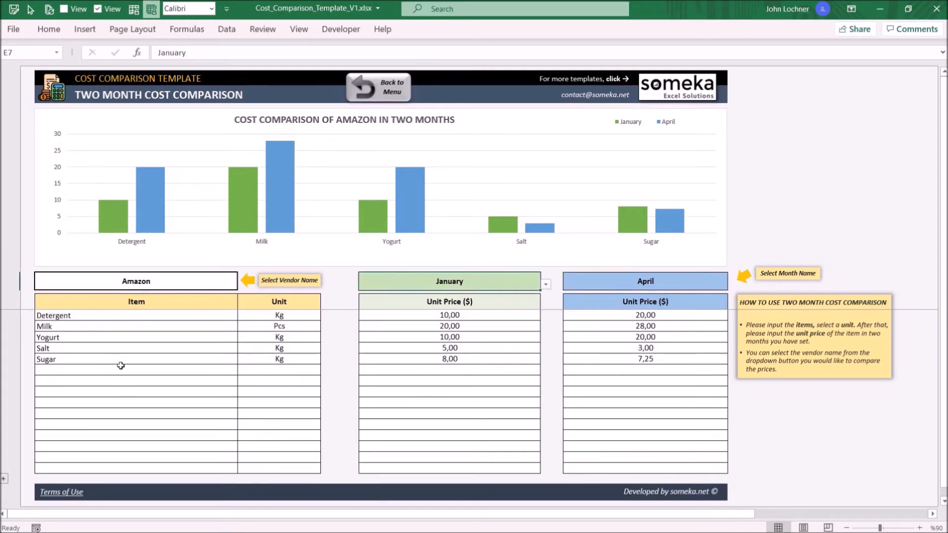
left_click(135, 368)
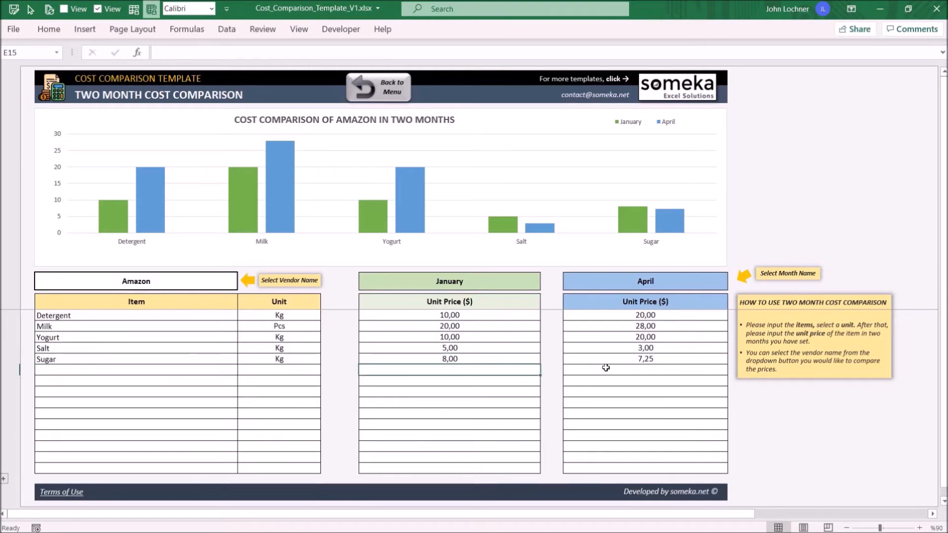
Type the Flowers item name into the new row below Sugar
type("Flowr")
type("4")
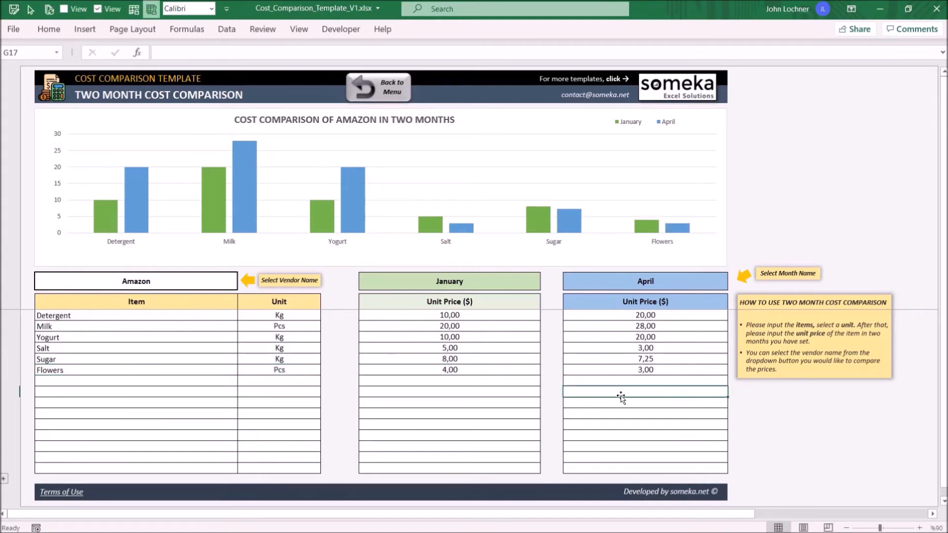
mouse_move(633, 290)
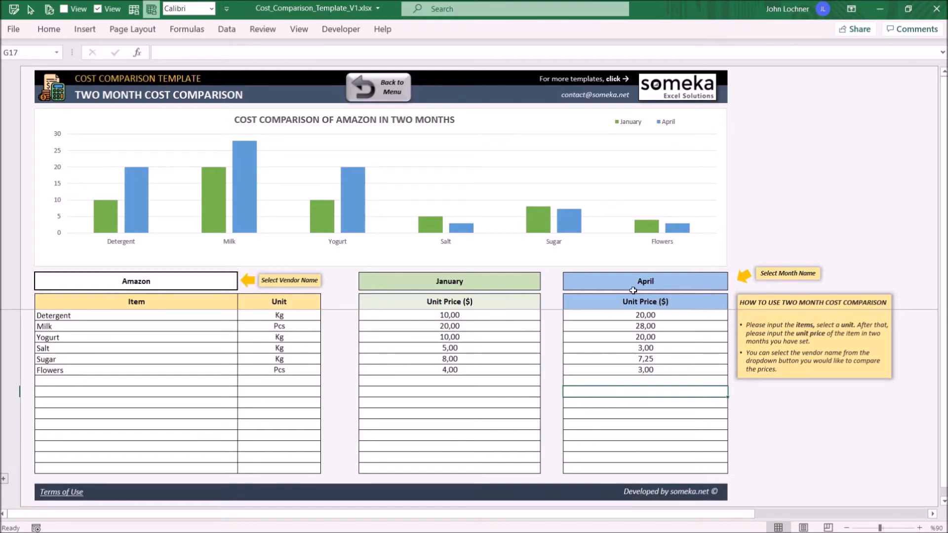
mouse_move(420, 188)
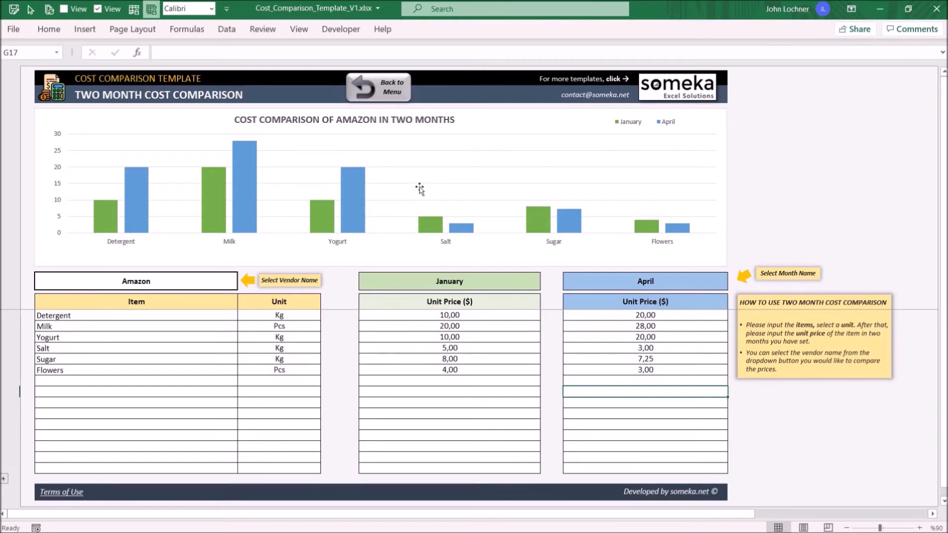
mouse_move(366, 90)
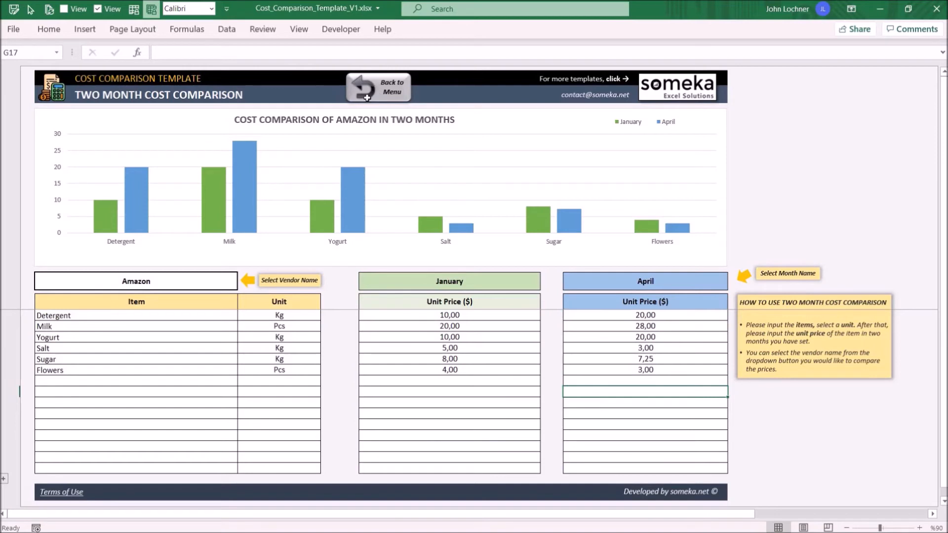
Go back to the dashboard and open the monthly Vendor Based Bucket Cost Trend sheet
left_click(377, 87)
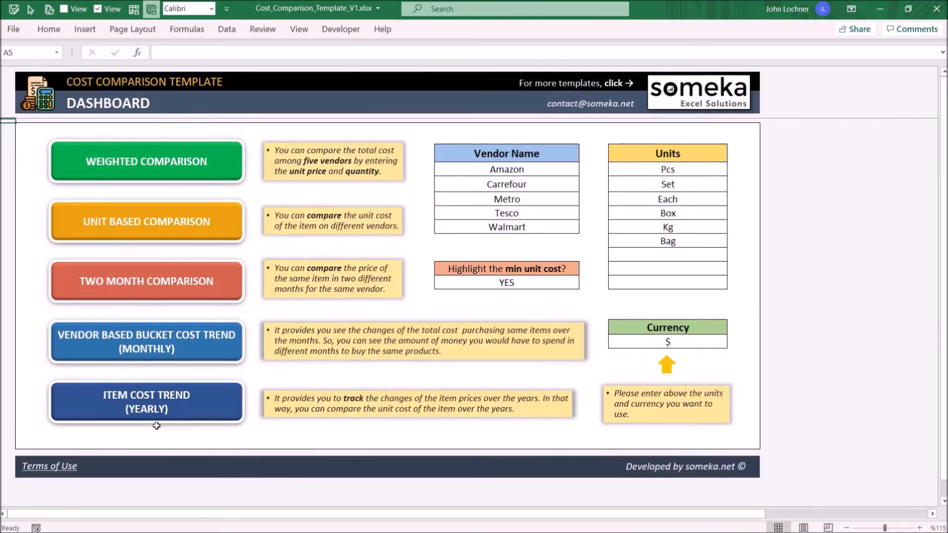
left_click(145, 342)
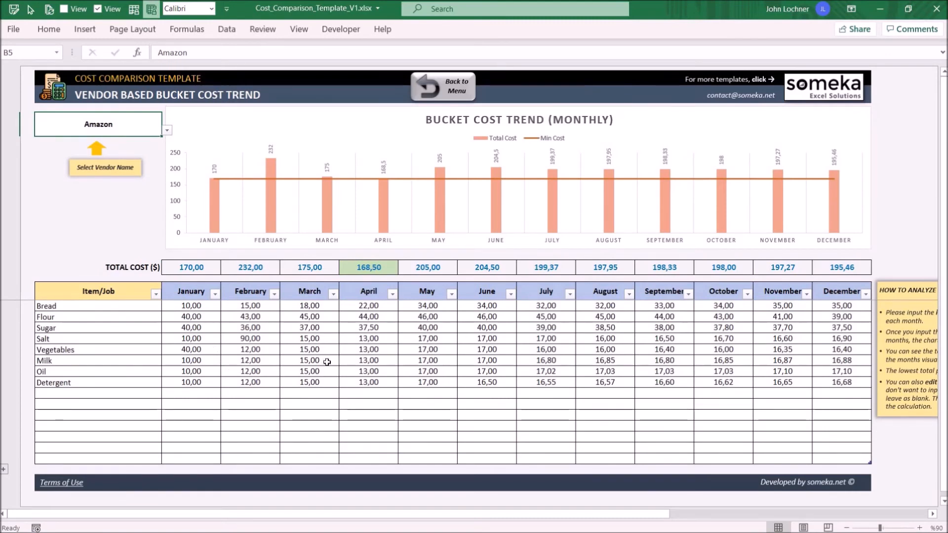
mouse_move(157, 133)
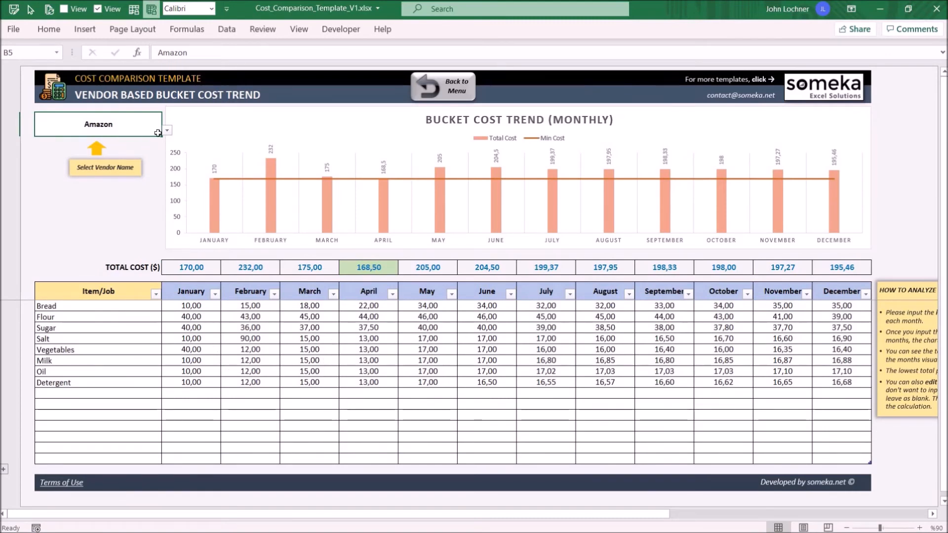
mouse_move(137, 145)
type("Flowers")
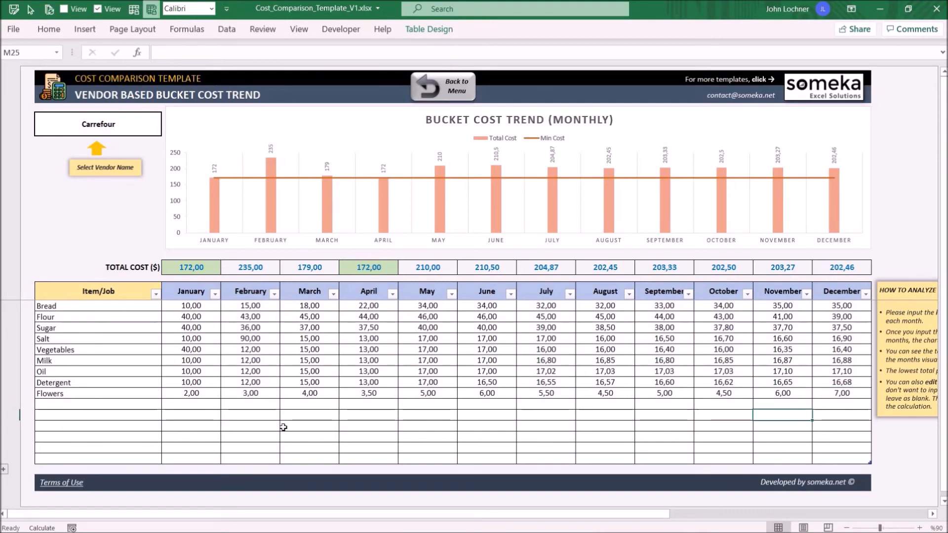
mouse_move(254, 223)
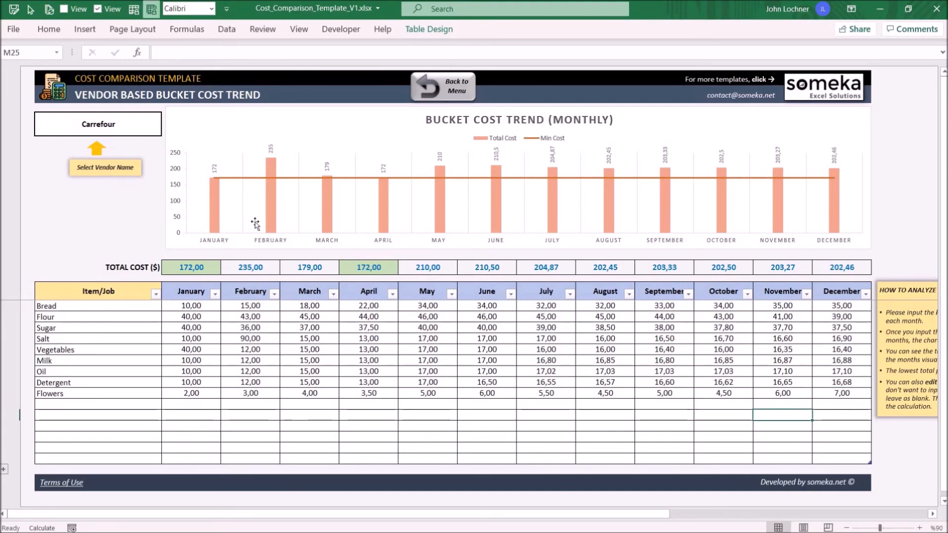
mouse_move(248, 233)
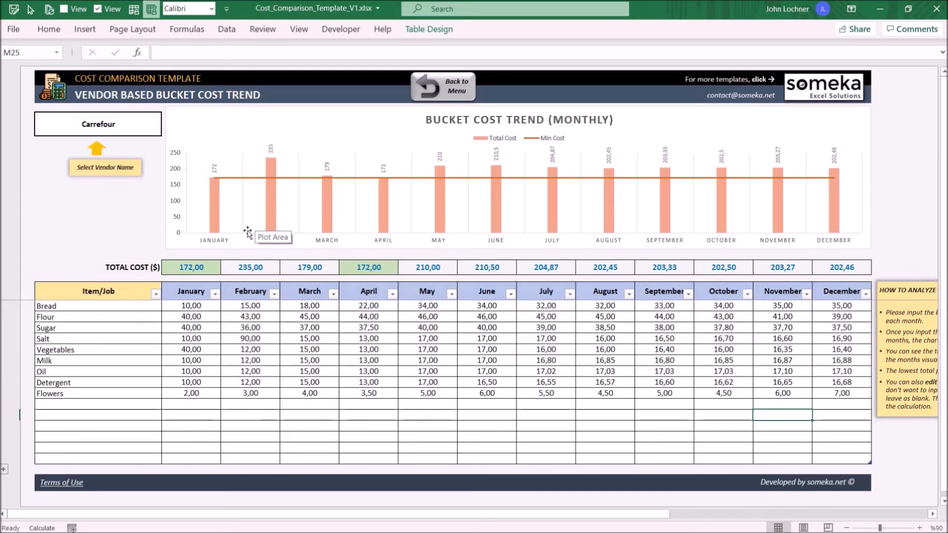
mouse_move(592, 219)
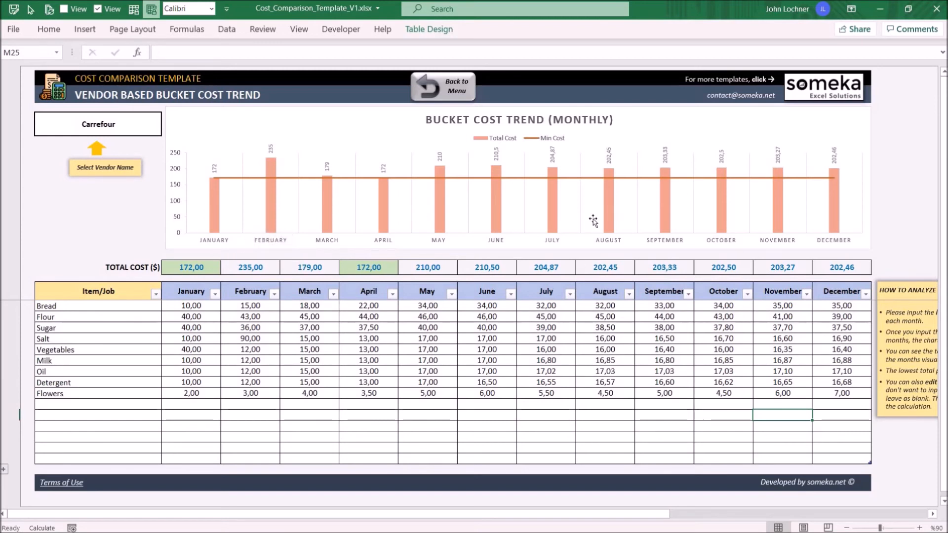
mouse_move(280, 256)
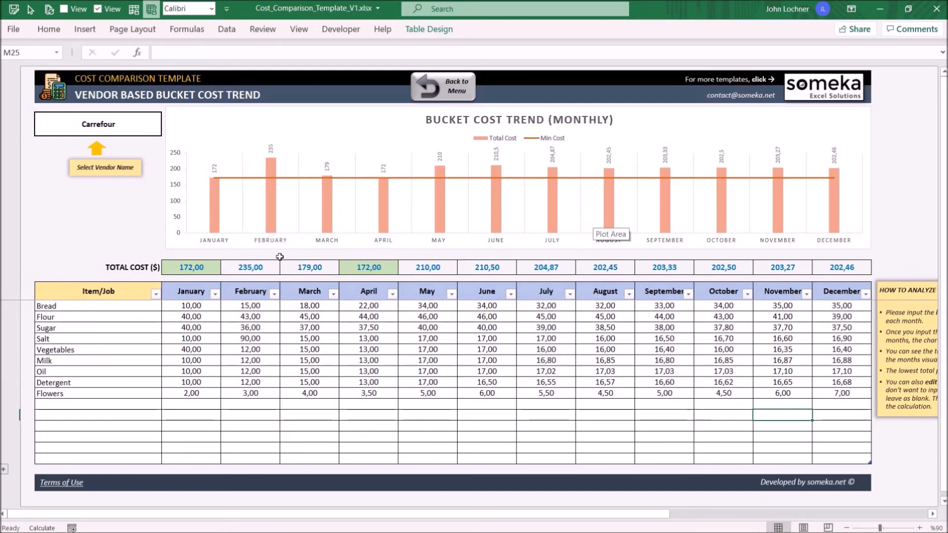
Inspect the formula behind the January total cost cell
left_click(191, 267)
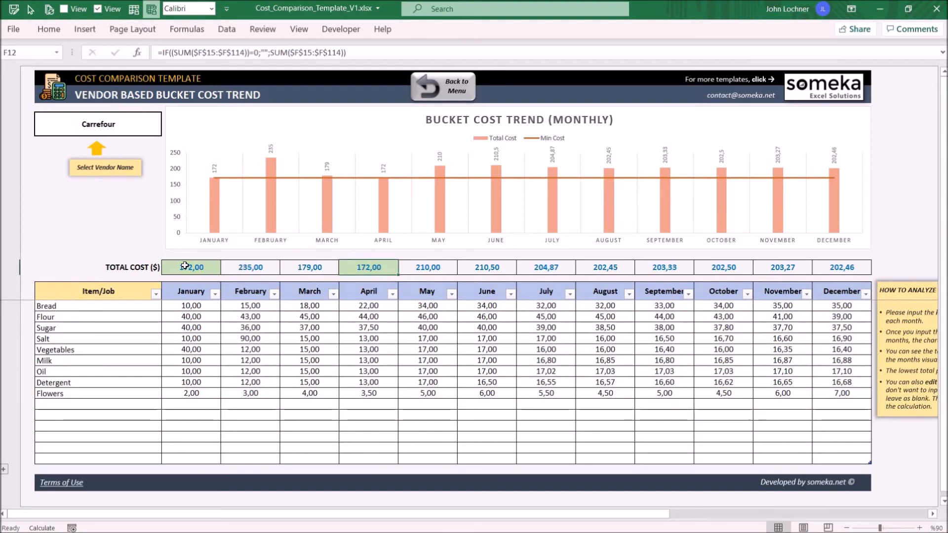
left_click(191, 266)
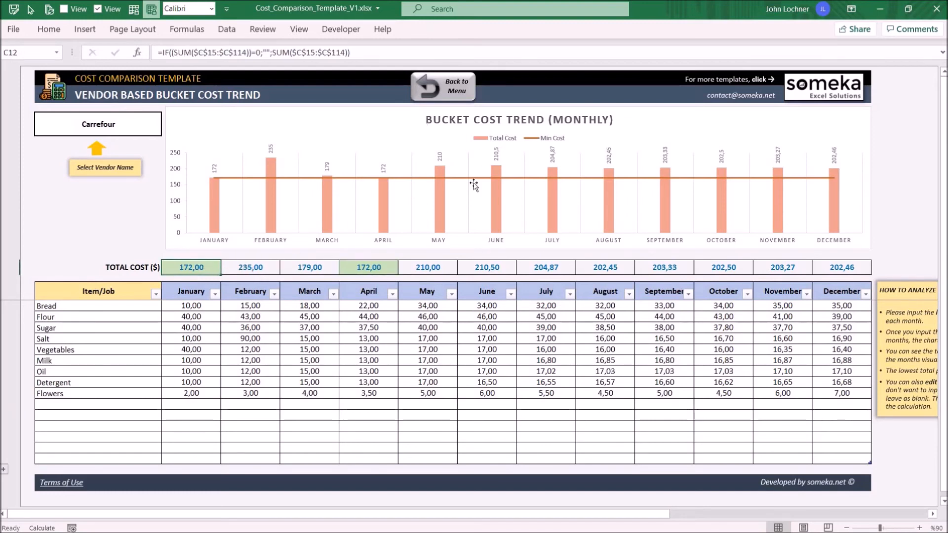
mouse_move(520, 271)
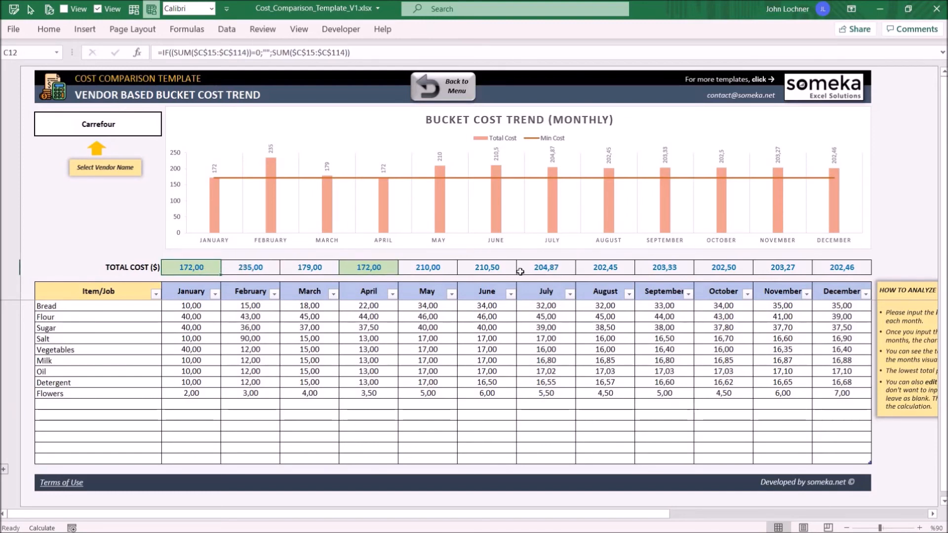
mouse_move(341, 239)
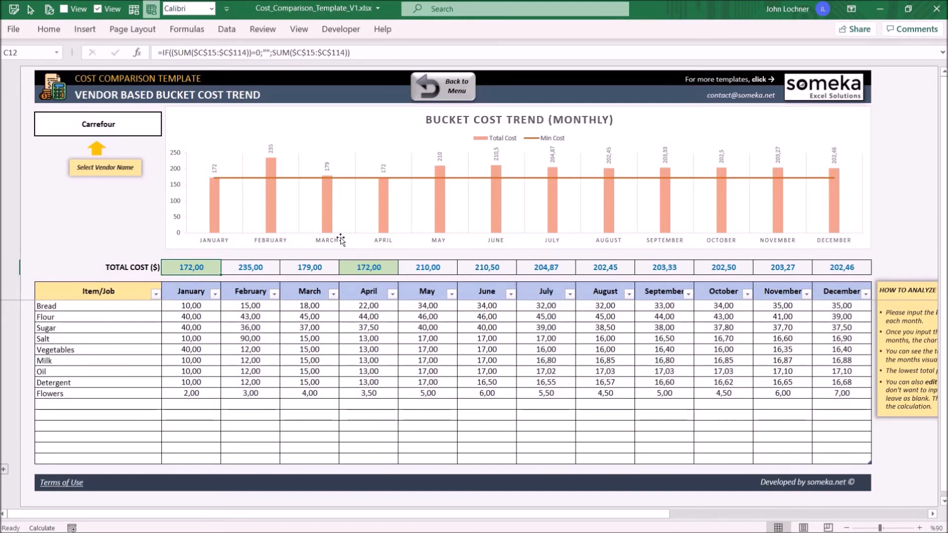
mouse_move(475, 140)
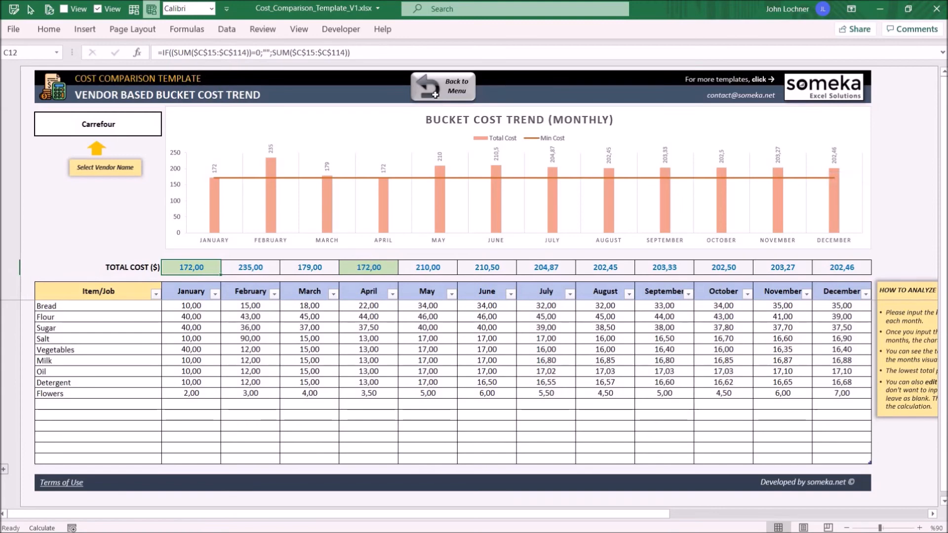
Add a Flowers row in Pcs below Rice on the yearly Item Cost Trend sheet, then return to the Dashboard
left_click(442, 86)
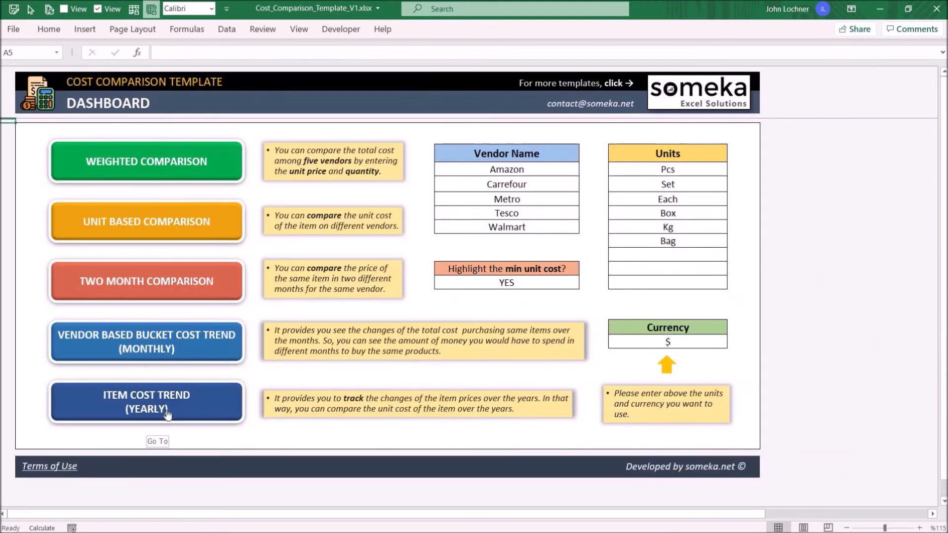
left_click(145, 402)
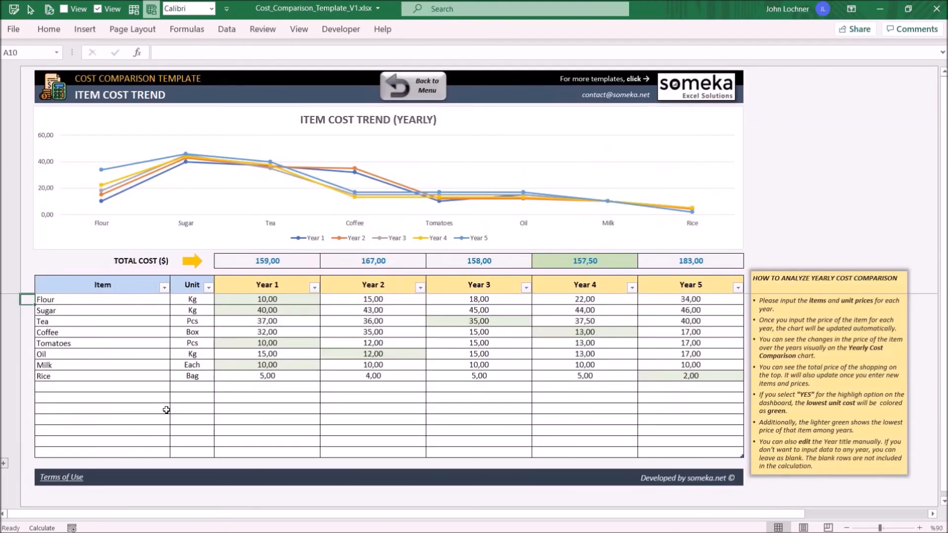
mouse_move(488, 377)
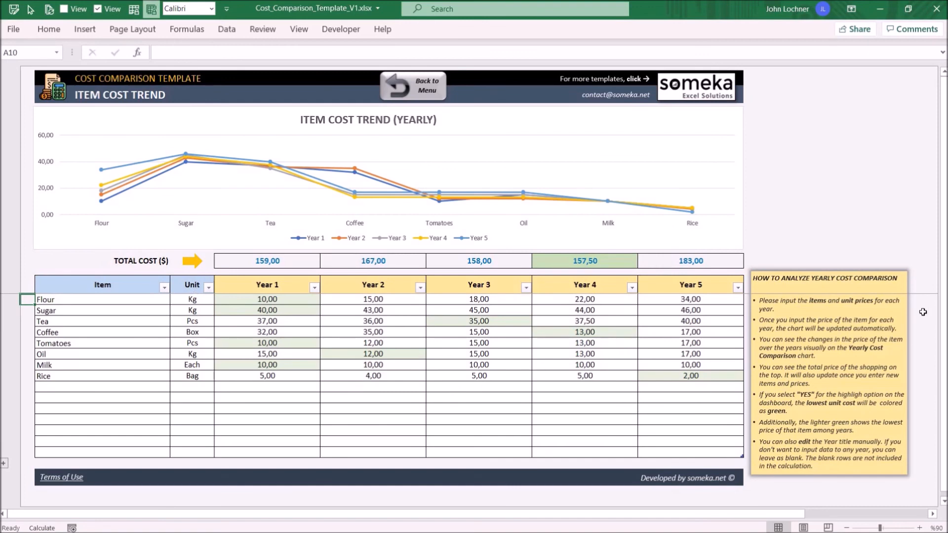
mouse_move(122, 387)
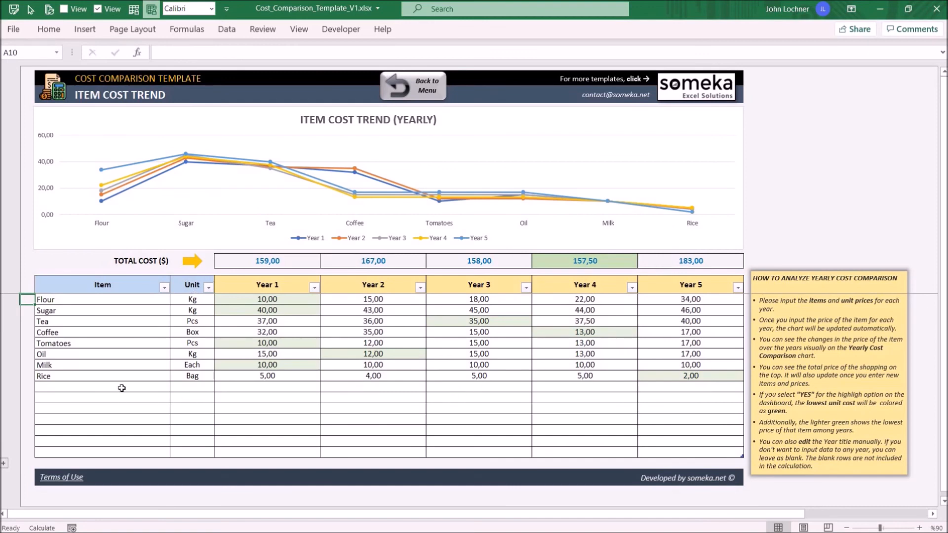
left_click(102, 387)
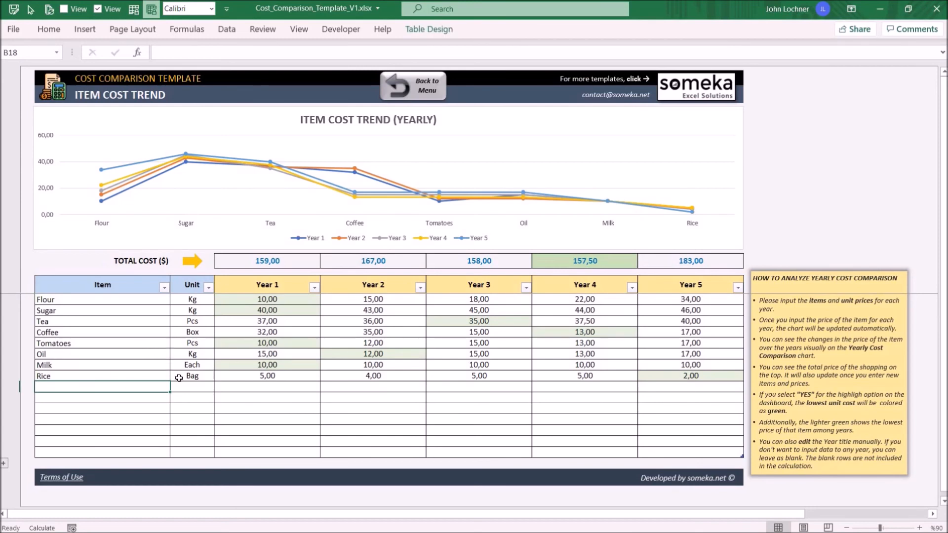
mouse_move(719, 396)
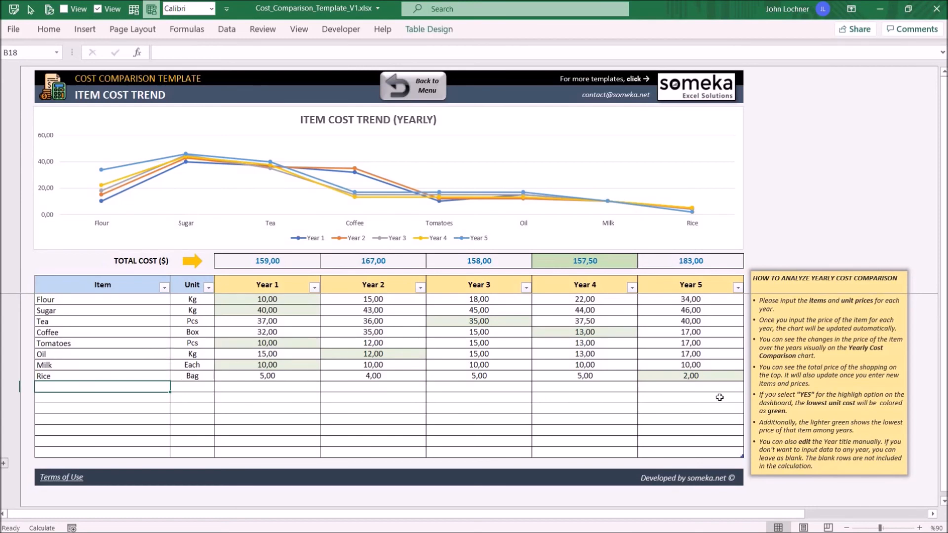
mouse_move(355, 244)
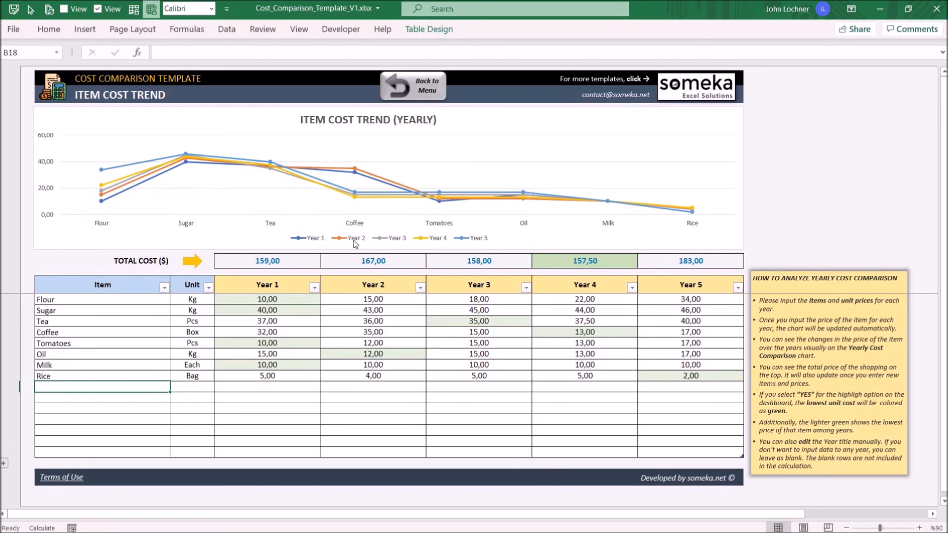
mouse_move(132, 414)
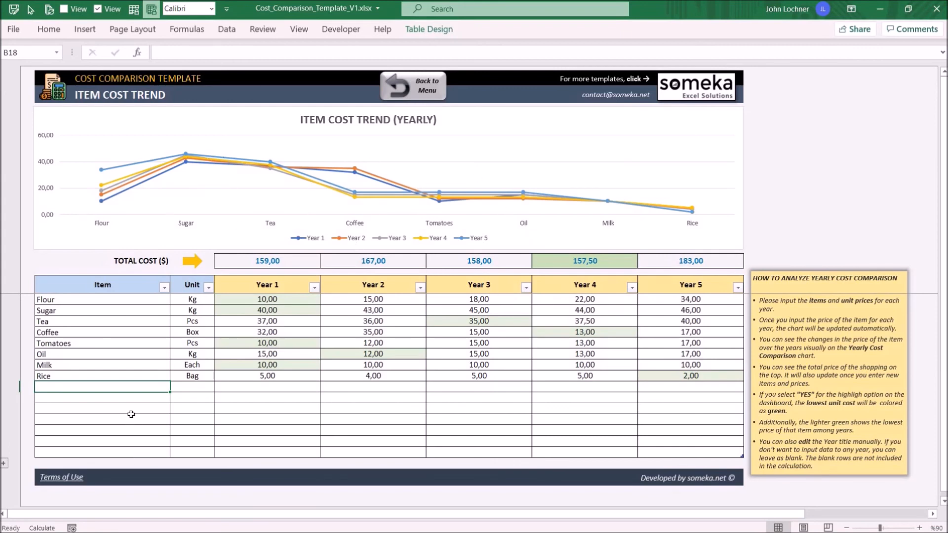
type("Flowers")
left_click(584, 386)
type("3,6")
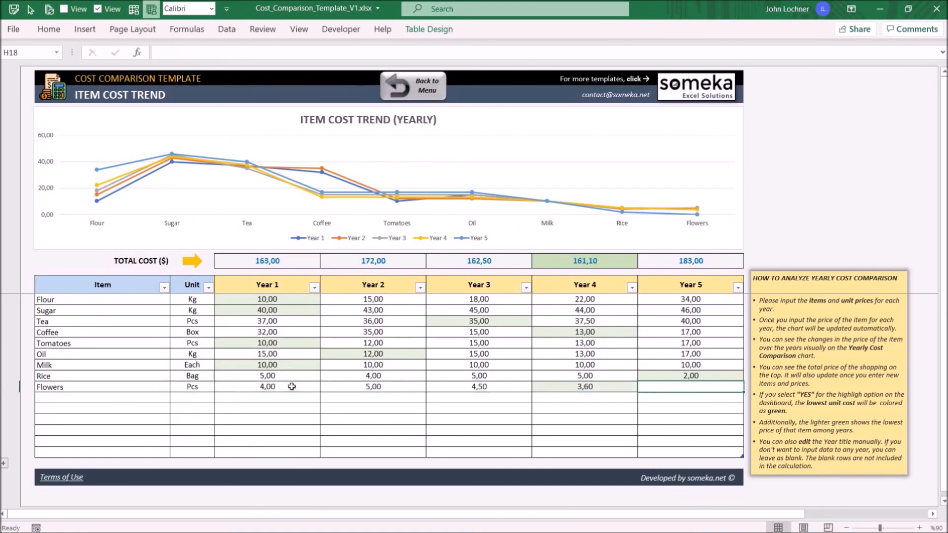
left_click(412, 86)
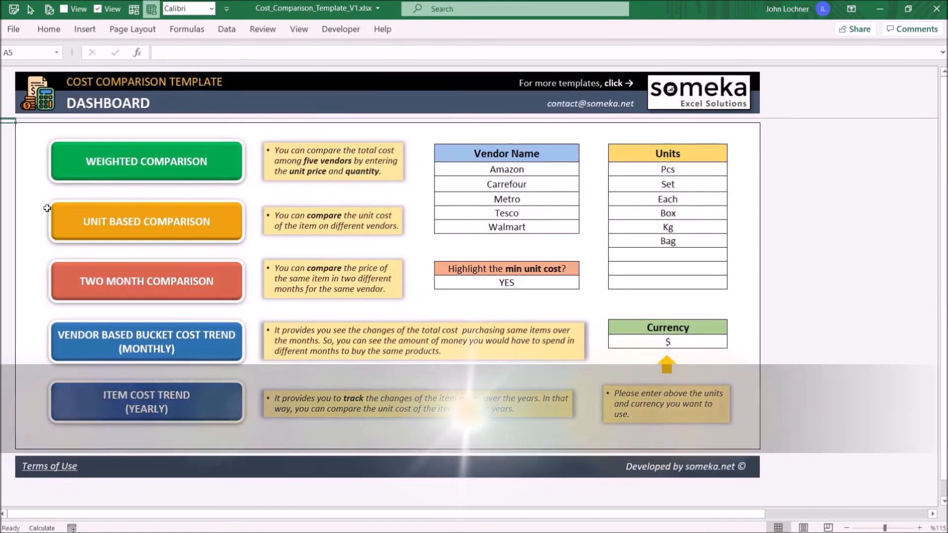